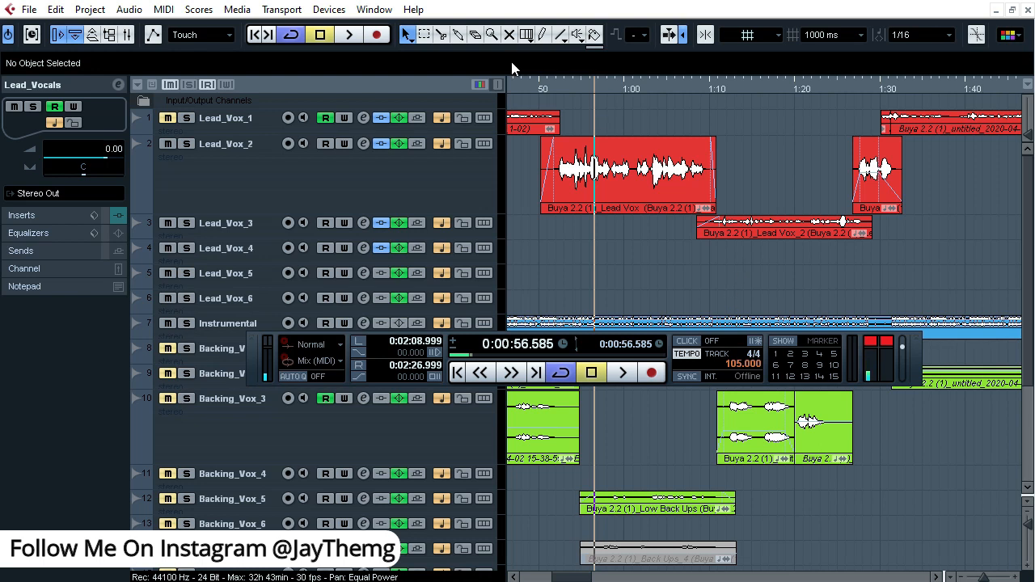
mouse_move(388, 201)
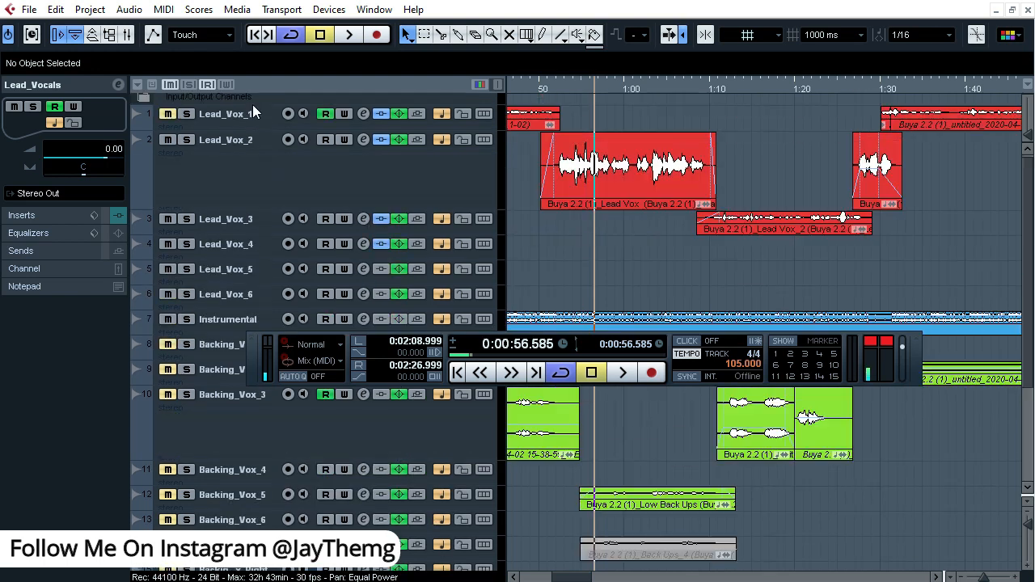
Step: Scroll the track list down to the Group Tracks folder with Lead_Vocals
scroll("down", 3)
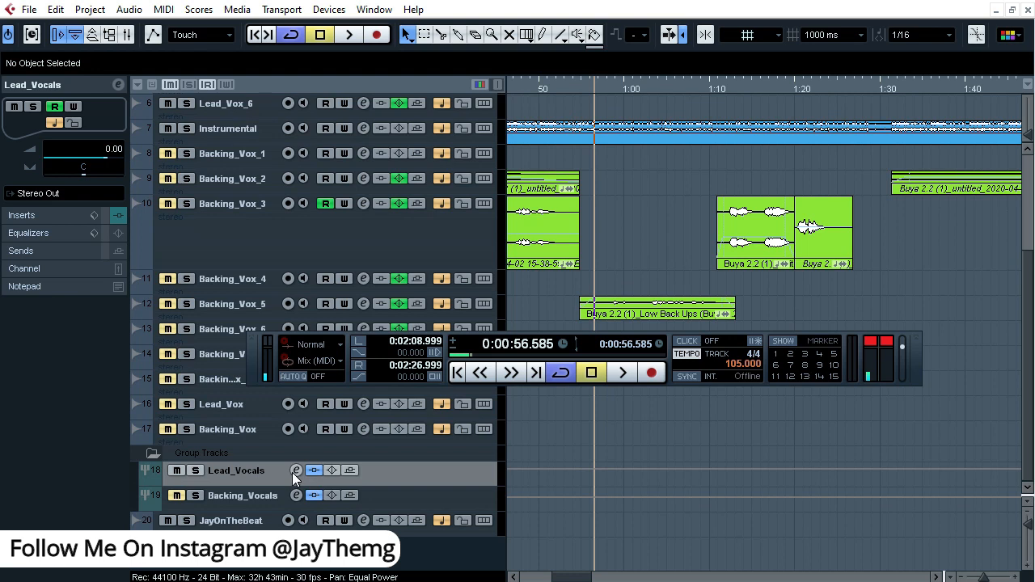
left_click(296, 469)
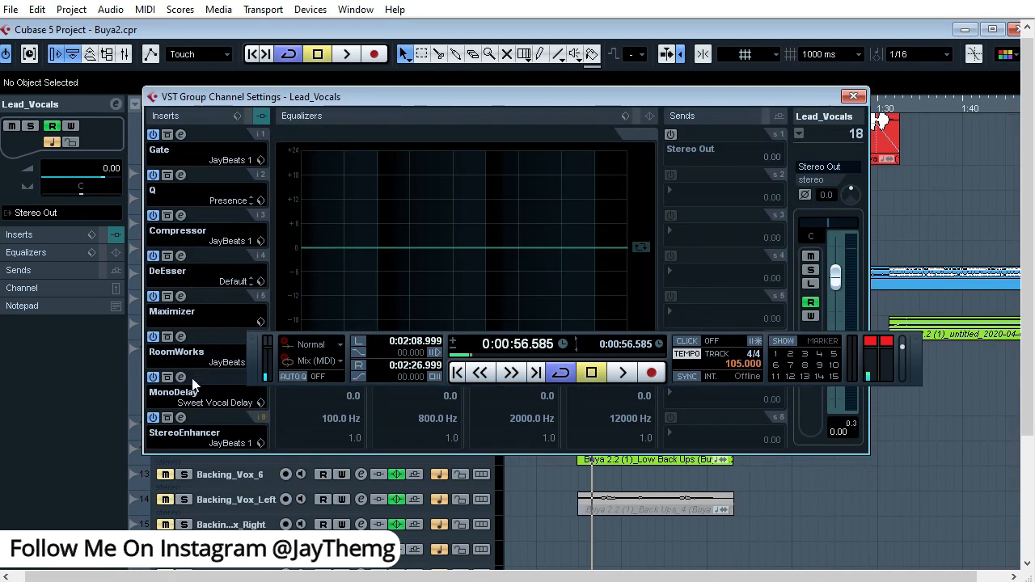
left_click(181, 379)
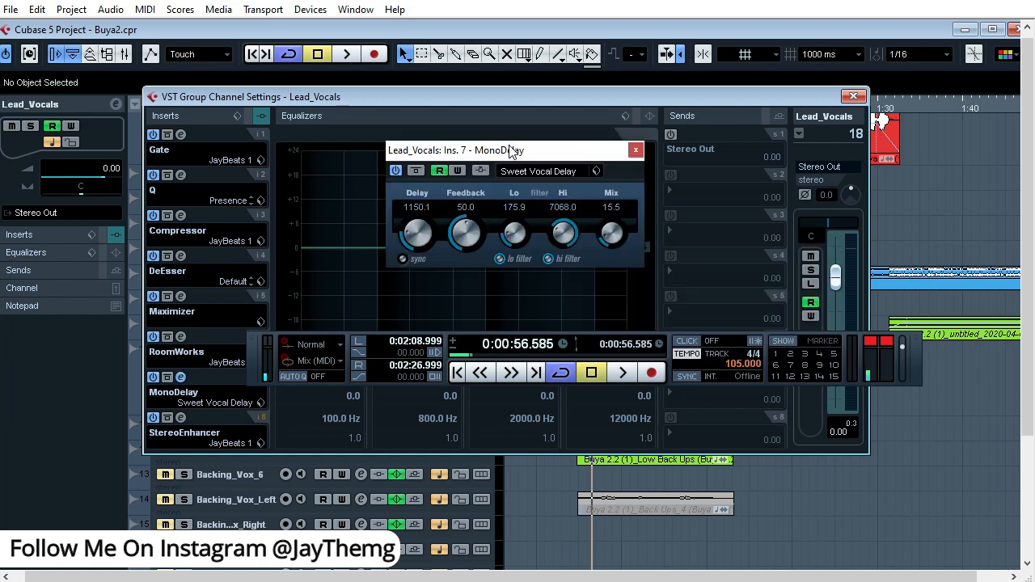
left_click(852, 97)
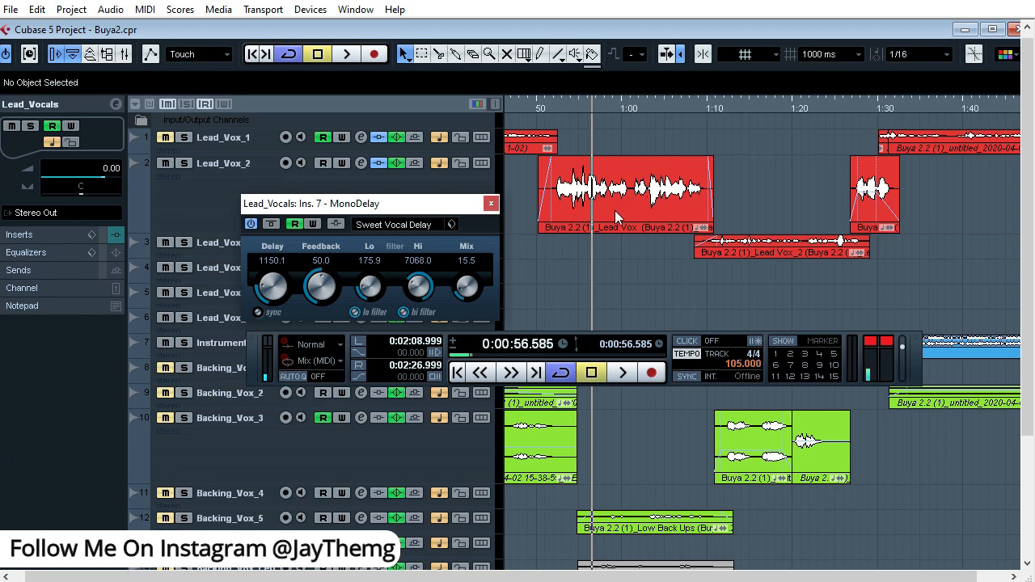
mouse_move(628, 162)
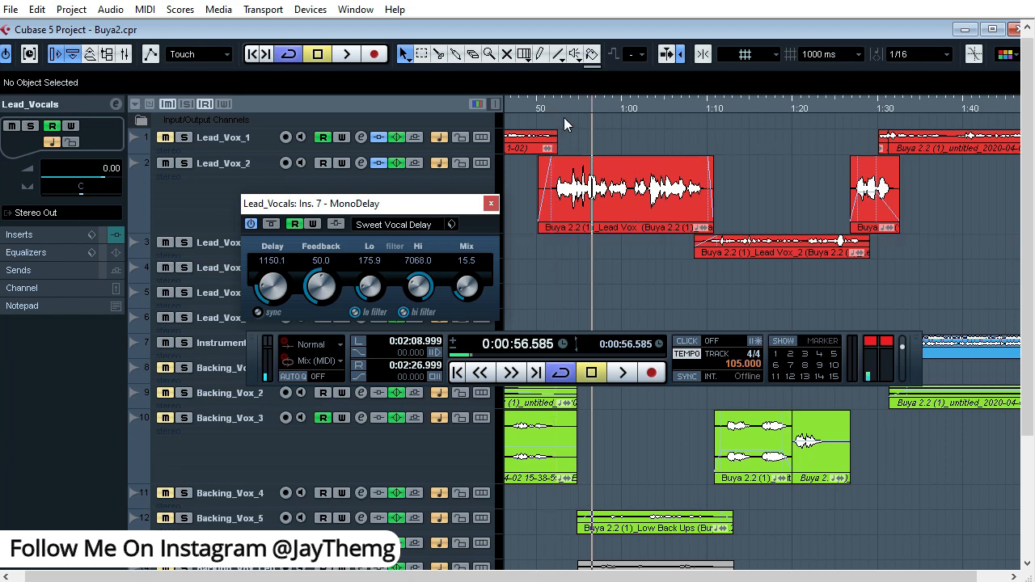
mouse_move(580, 110)
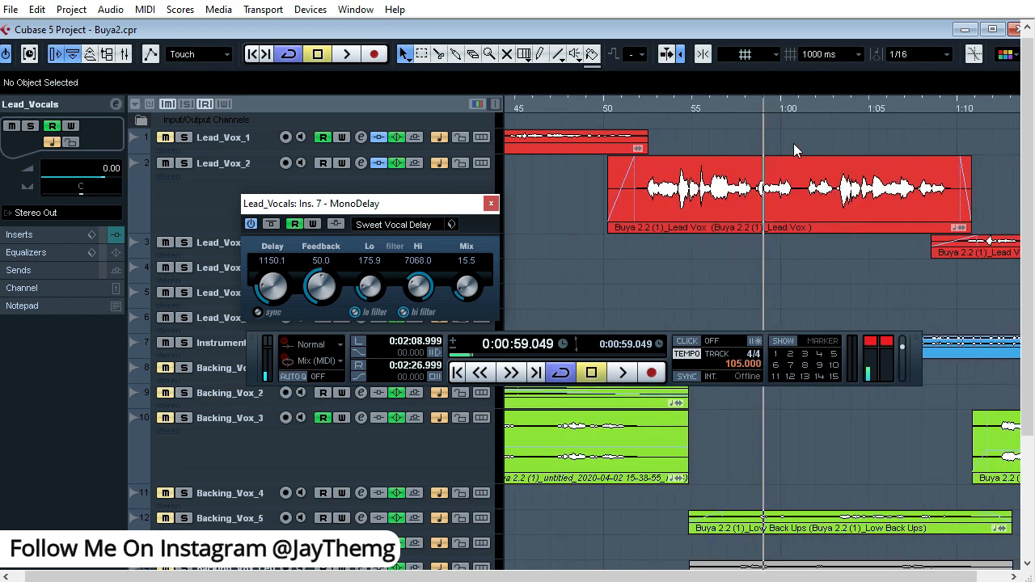
mouse_move(278, 304)
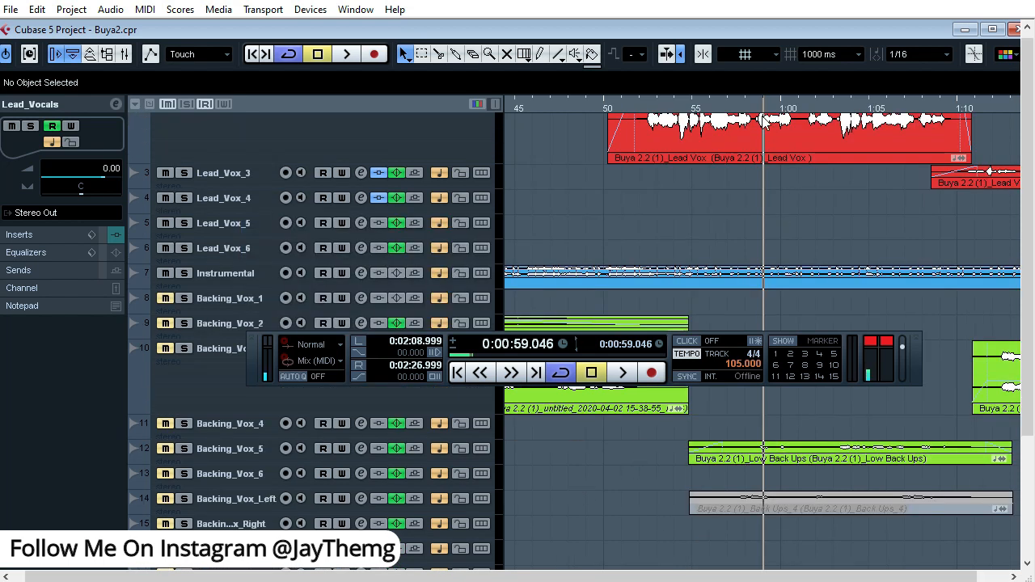
mouse_move(557, 255)
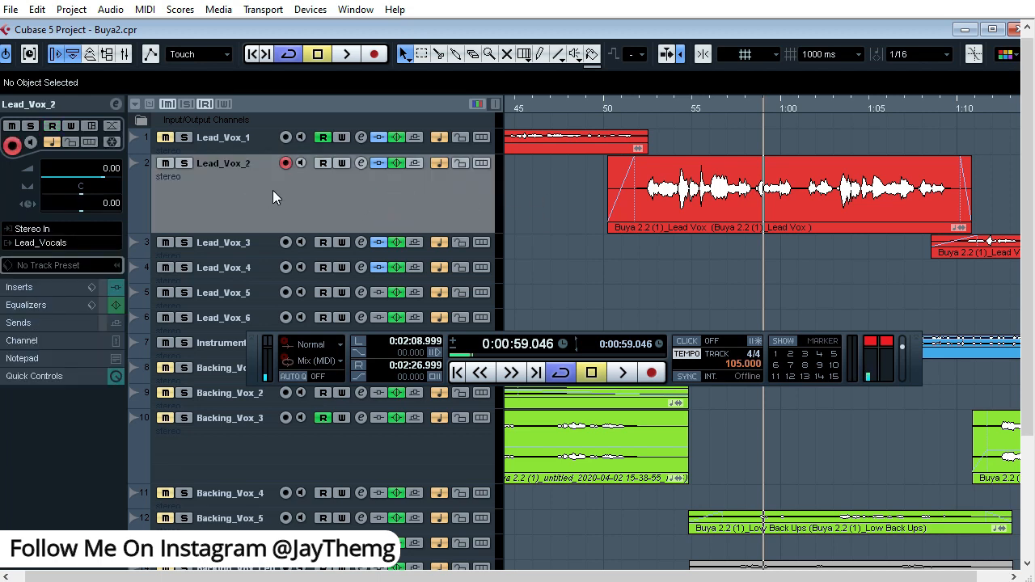
Step: Reveal an automation lane on the Lead_Vocals group track via Show Automation
scroll("down", 3)
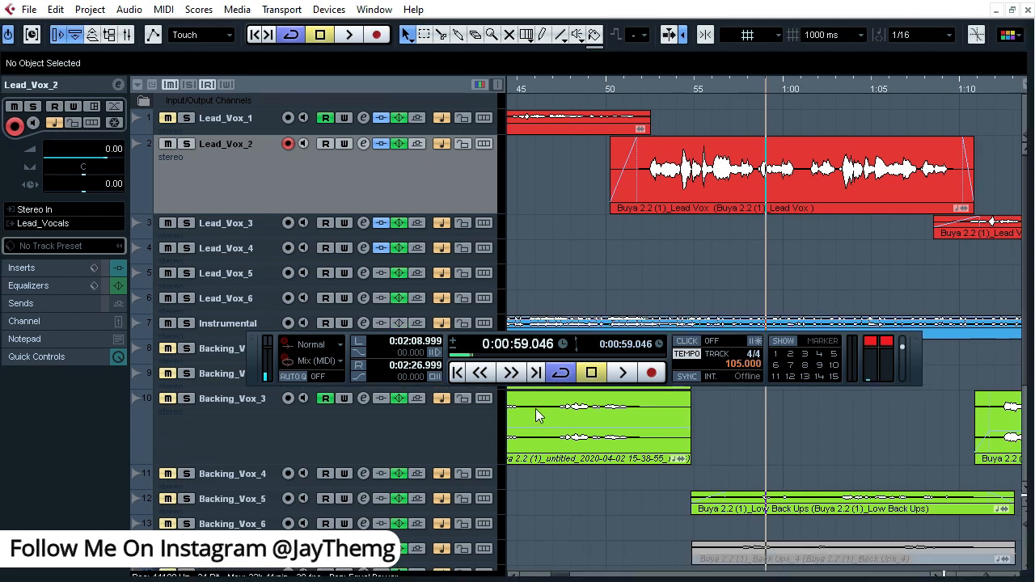
scroll("down", 3)
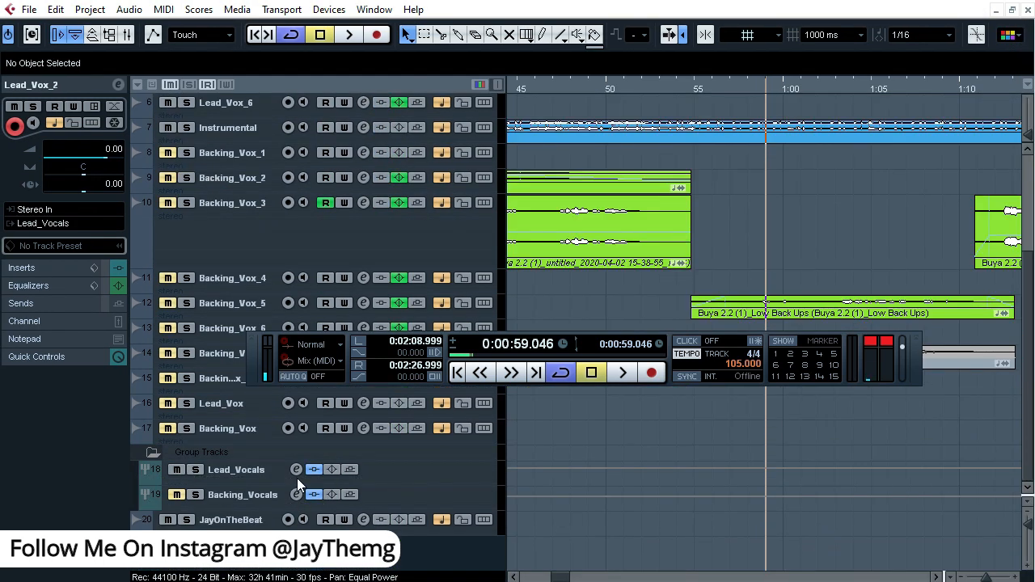
left_click(236, 469)
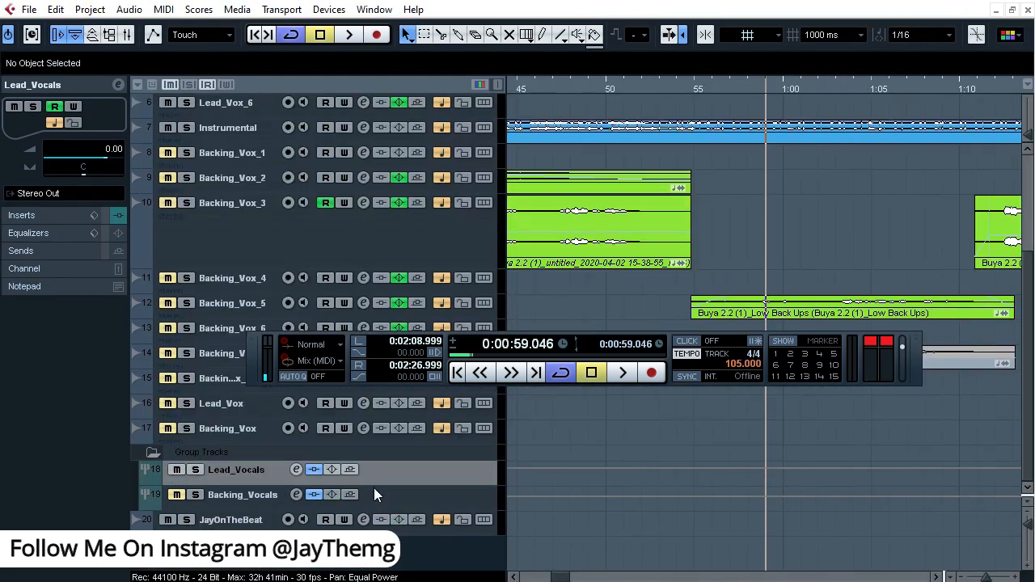
right_click(375, 495)
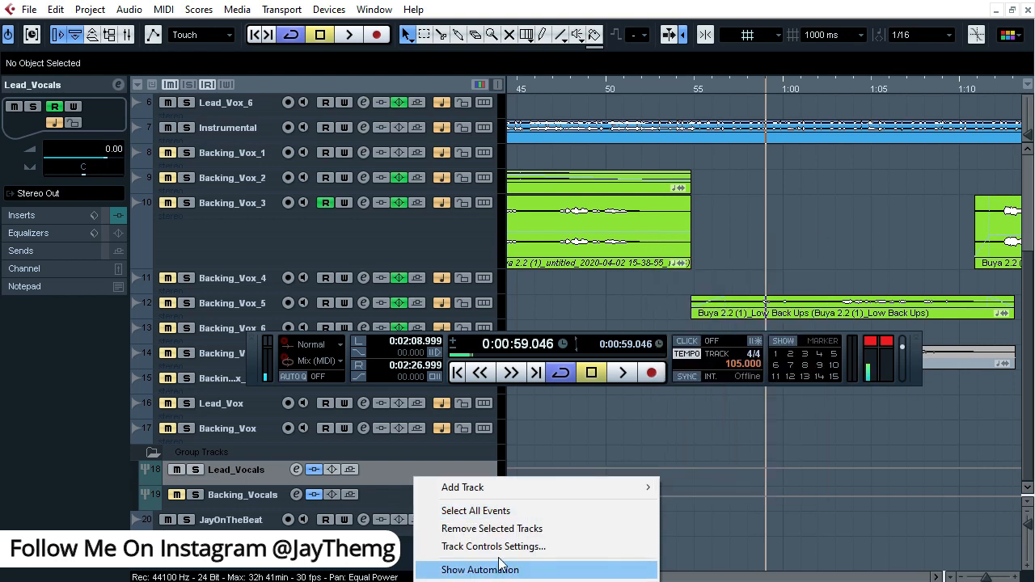
left_click(479, 569)
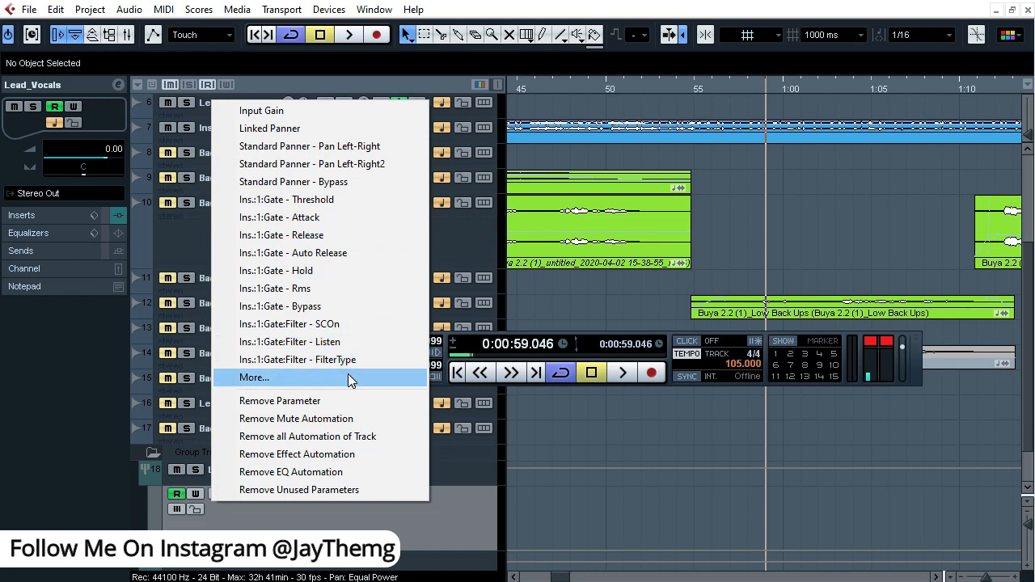
Step: Assign the lane to Ins > 7 - MonoDelay > Bypass through Add Parameter
left_click(254, 378)
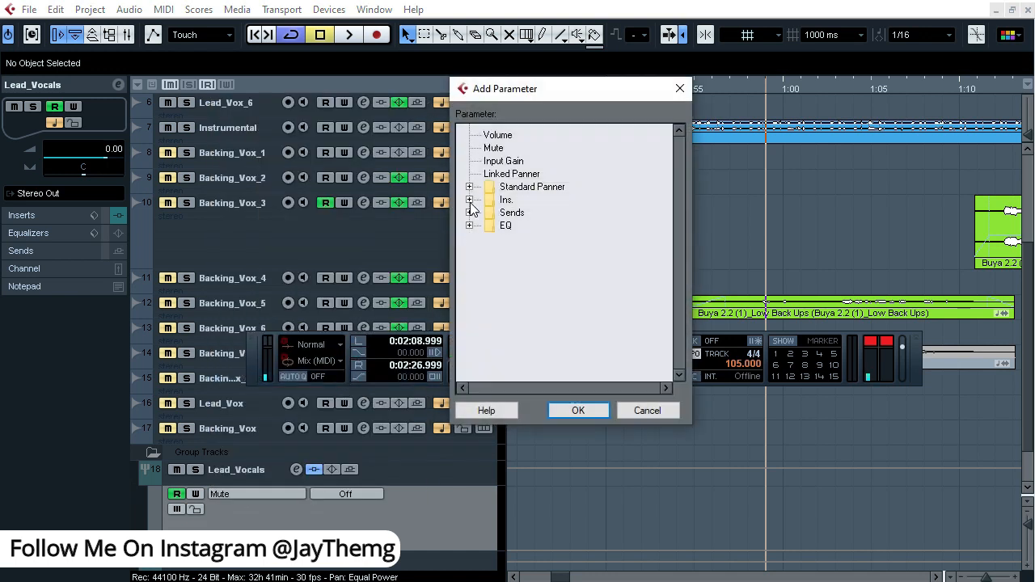
left_click(471, 201)
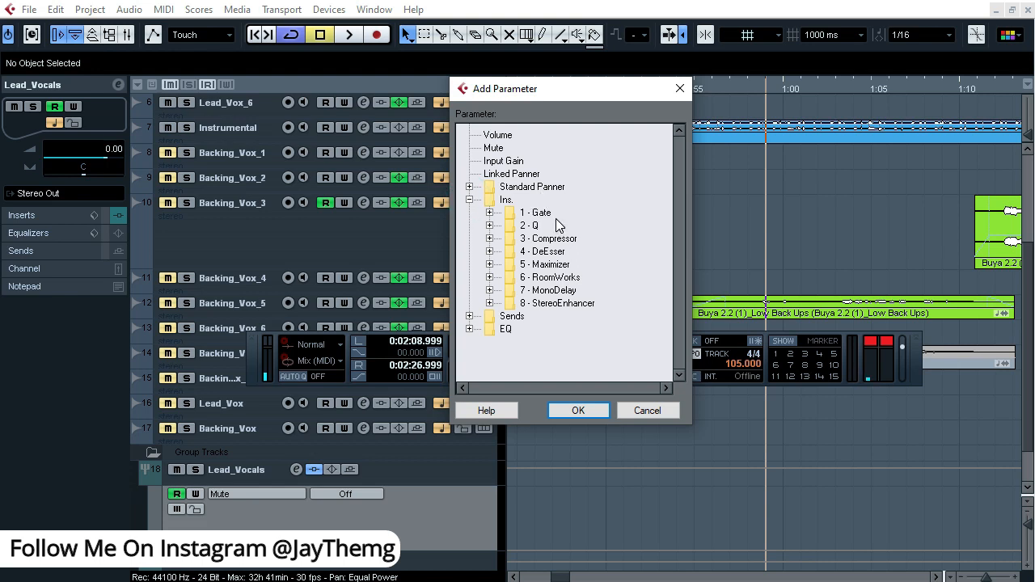
mouse_move(572, 236)
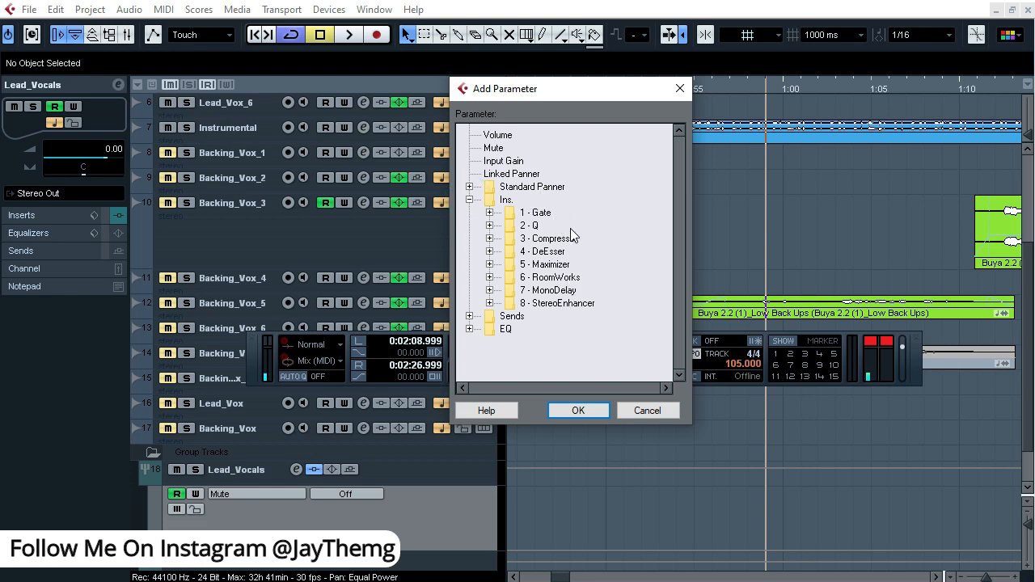
mouse_move(568, 314)
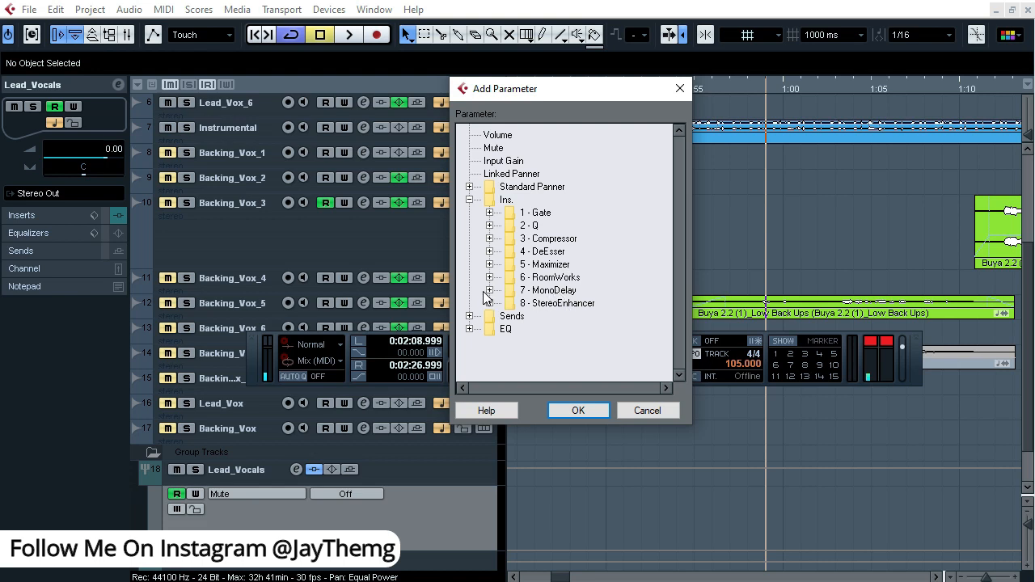
left_click(490, 289)
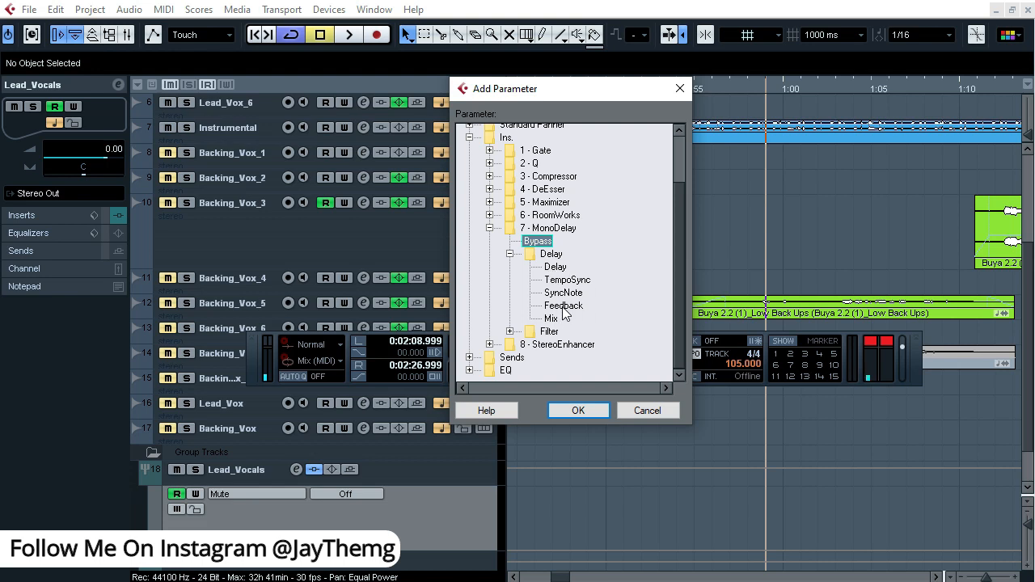
mouse_move(557, 323)
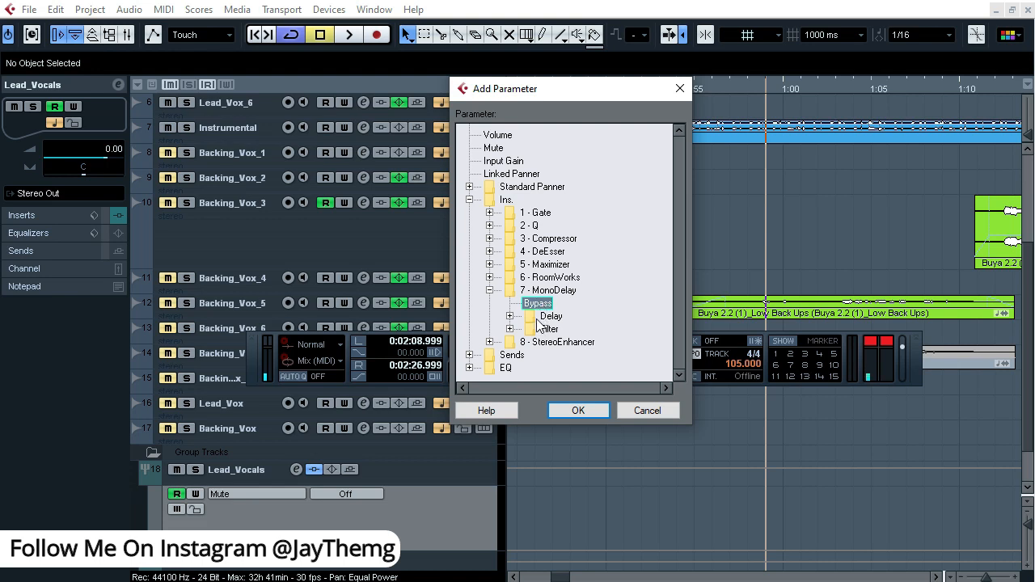
left_click(577, 411)
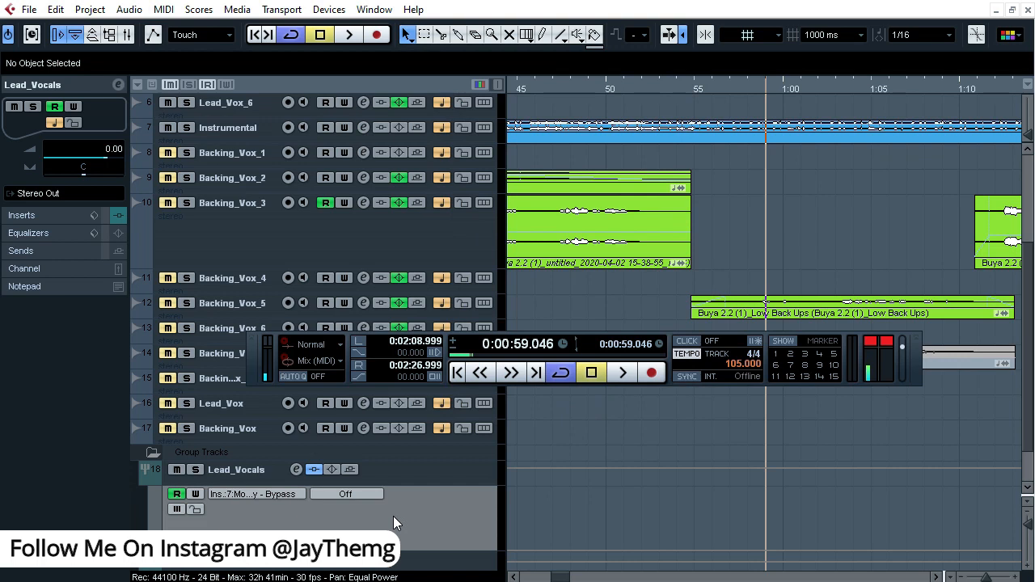
mouse_move(382, 511)
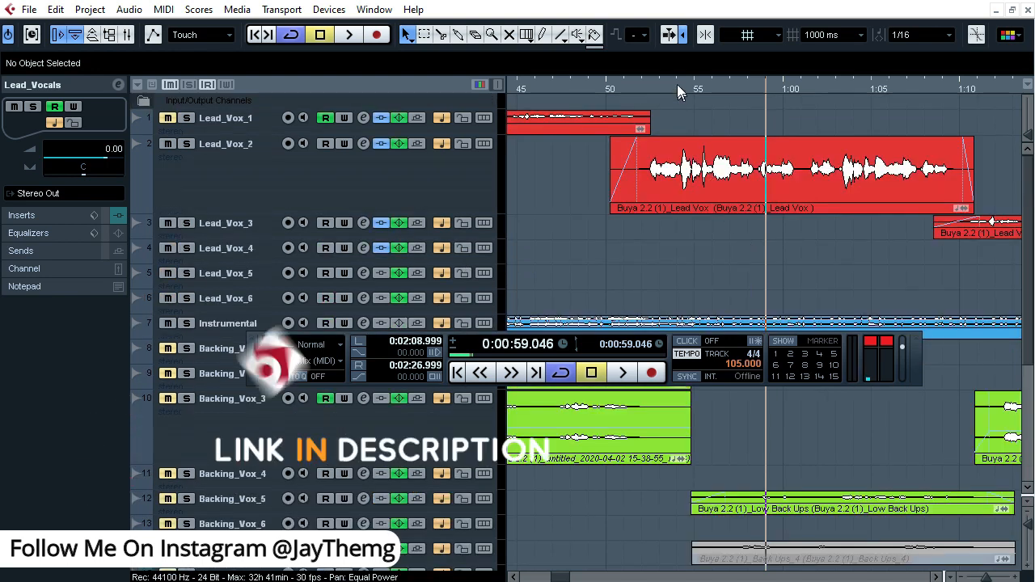
Step: Move the project cursor on the ruler to about 0:53.9 near bar 55
left_click(348, 34)
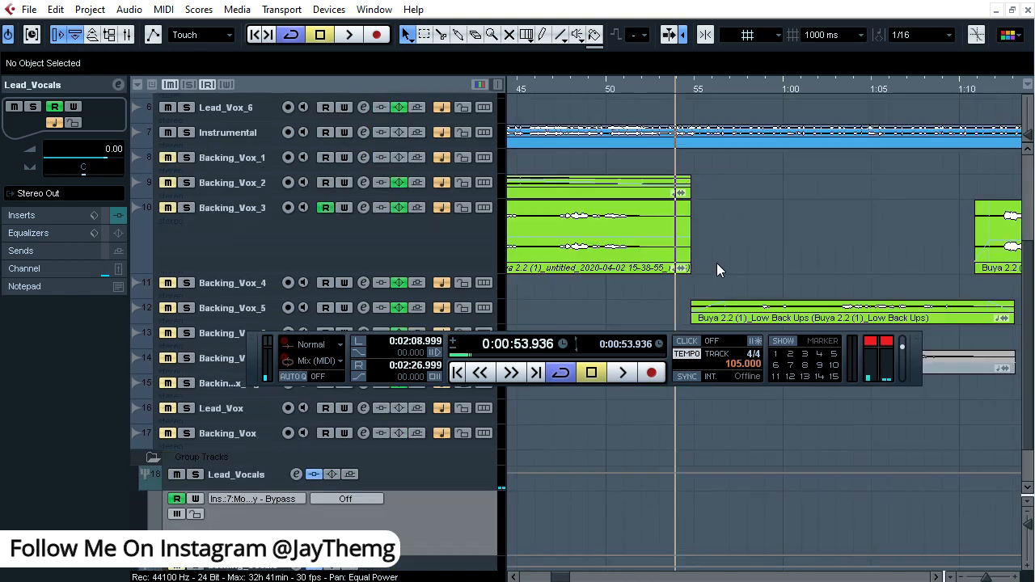
left_click(346, 498)
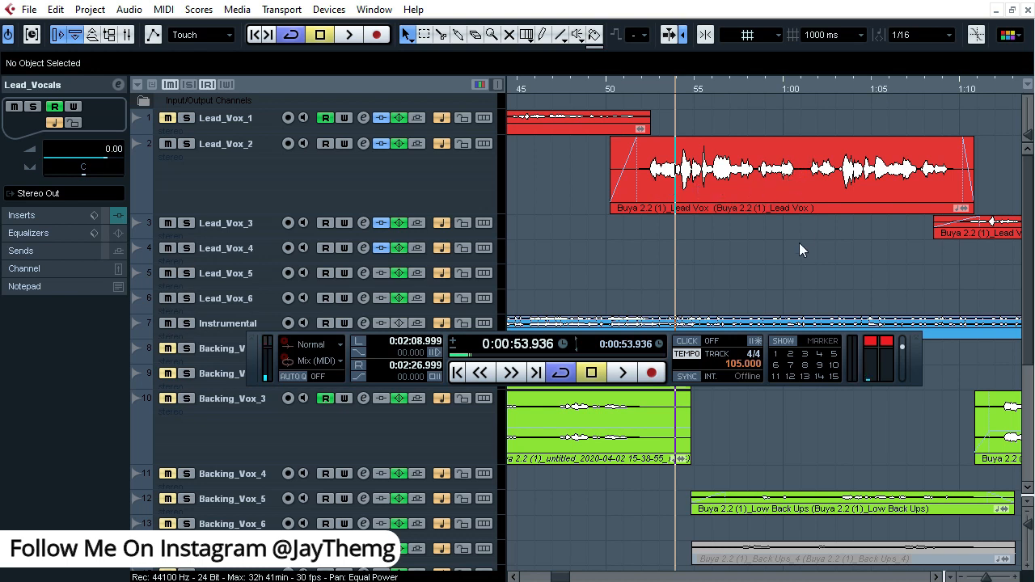
Step: Draw Bypass points forming an On/Off dip just before 1:00
left_click(781, 87)
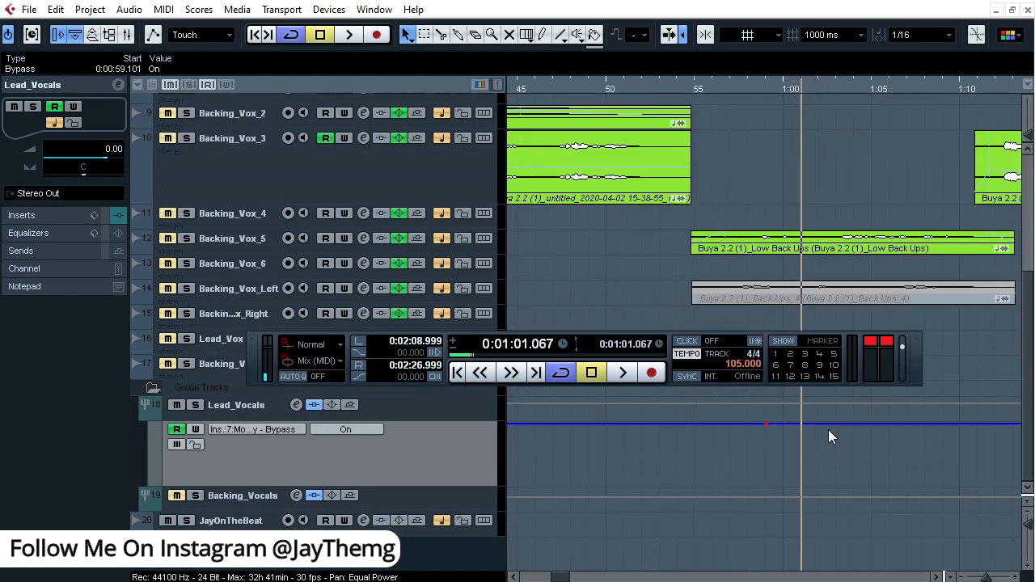
left_click(799, 424)
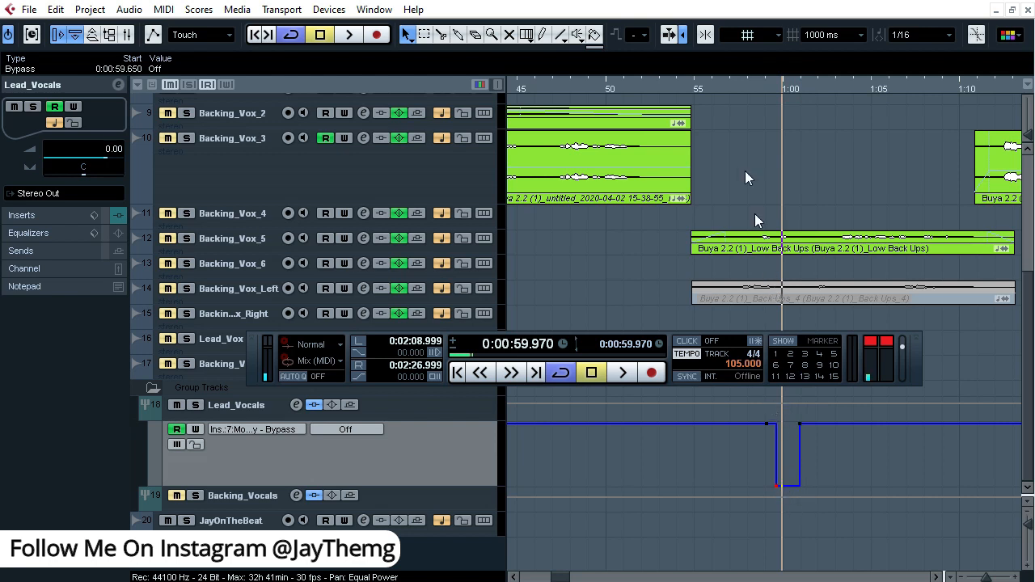
Step: Return the cursor to about 0:56.8 and play back over the bypass dip
left_click(346, 428)
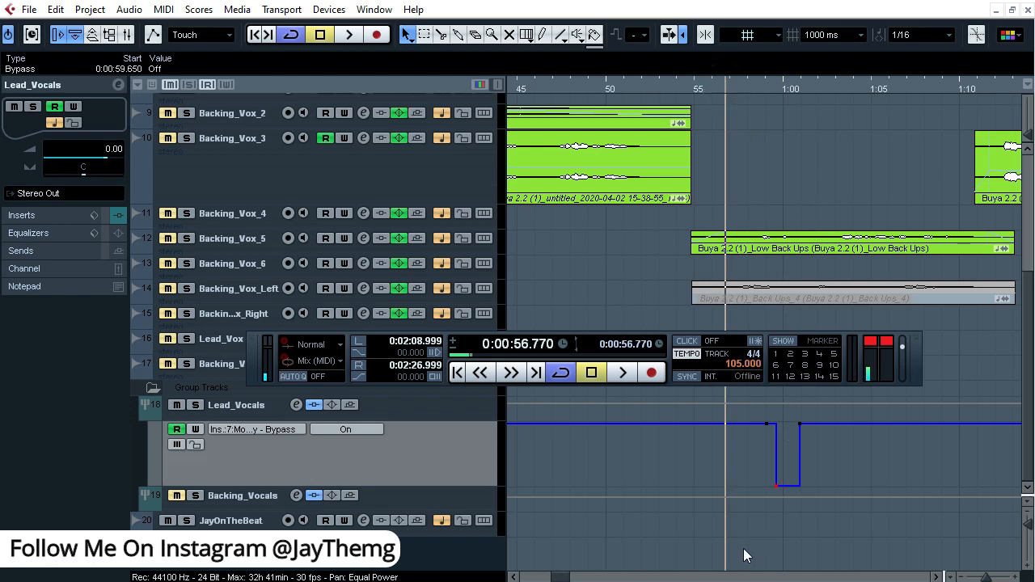
mouse_move(785, 452)
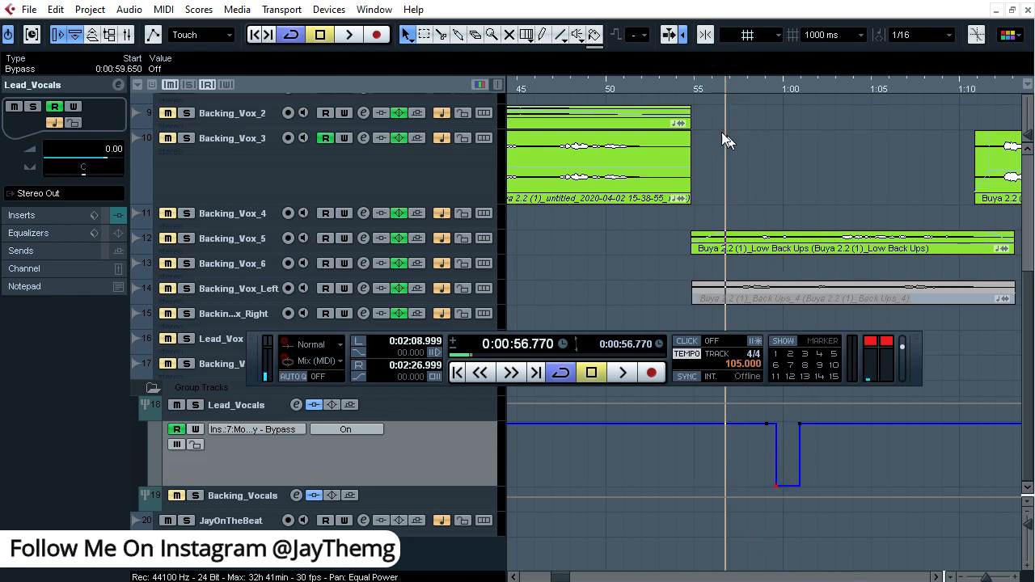
left_click(348, 33)
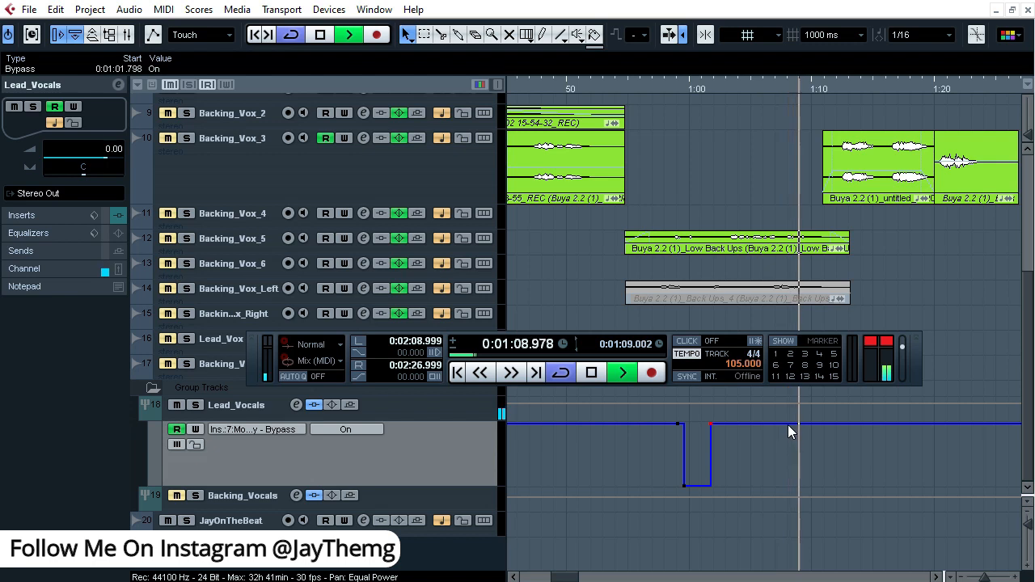
left_click(320, 34)
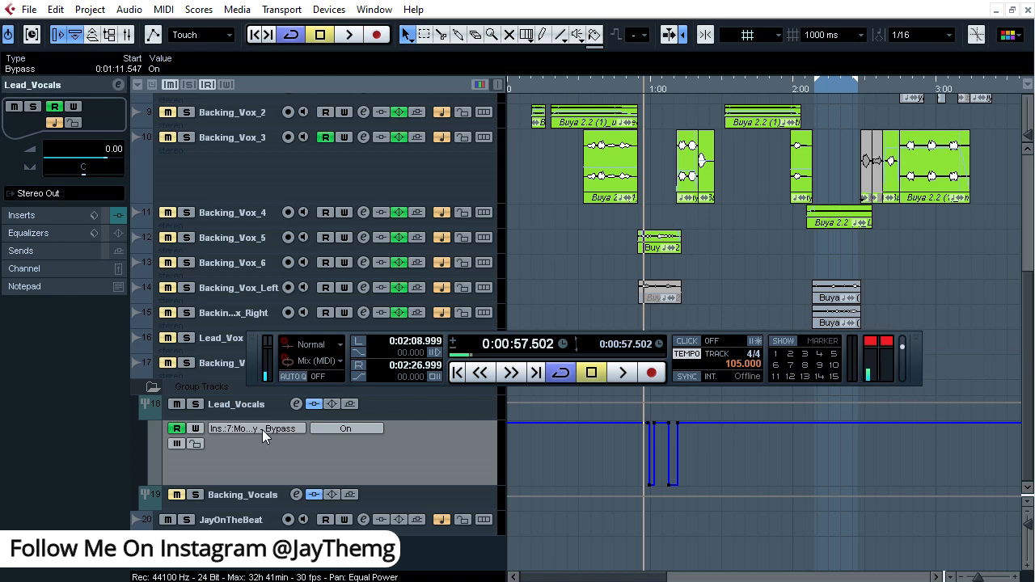
mouse_move(283, 434)
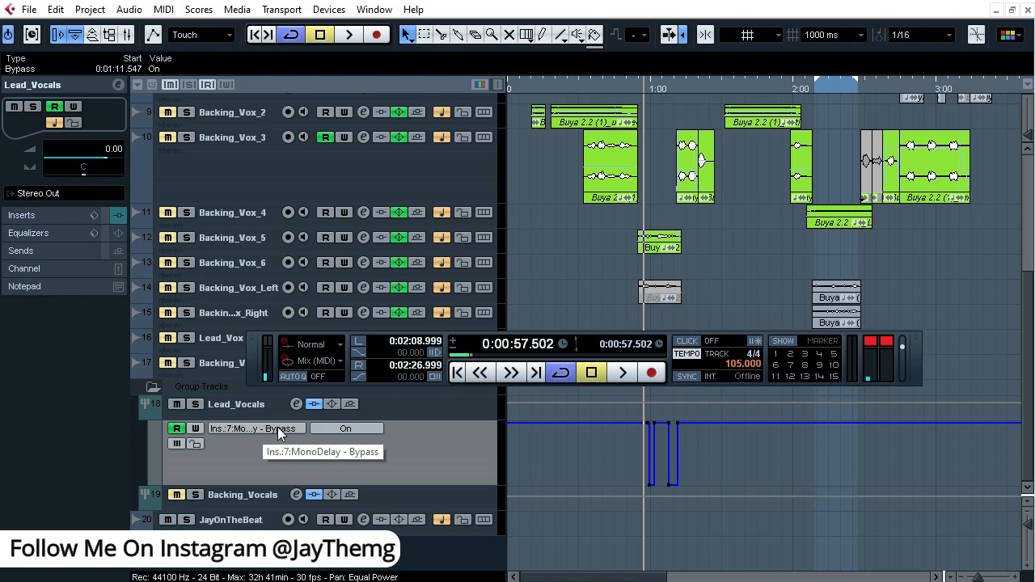
mouse_move(650, 479)
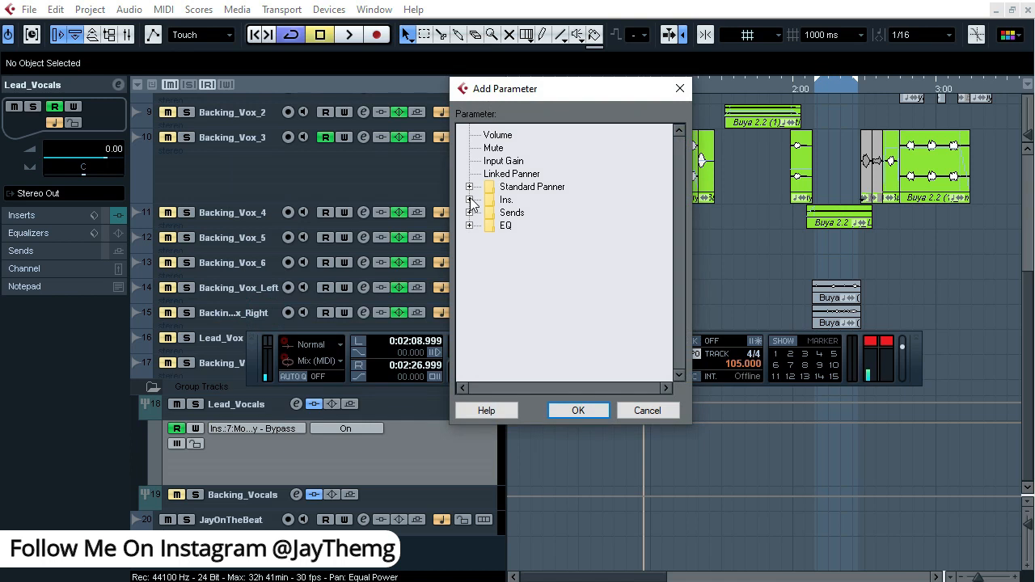
Step: Expand the Ins group in Add Parameter, then switch to the Lead_Vocals group channel settings
left_click(469, 201)
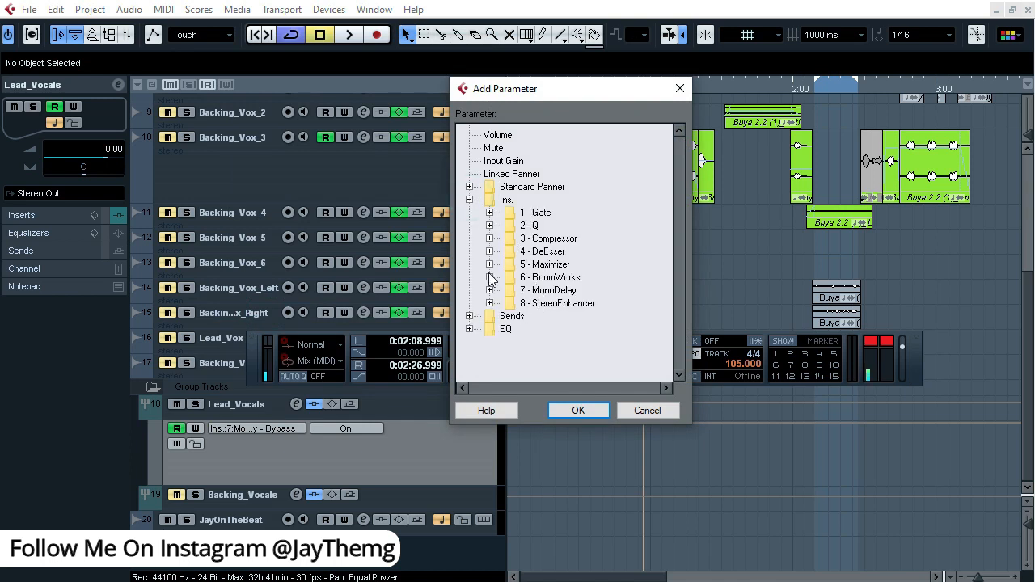
left_click(490, 277)
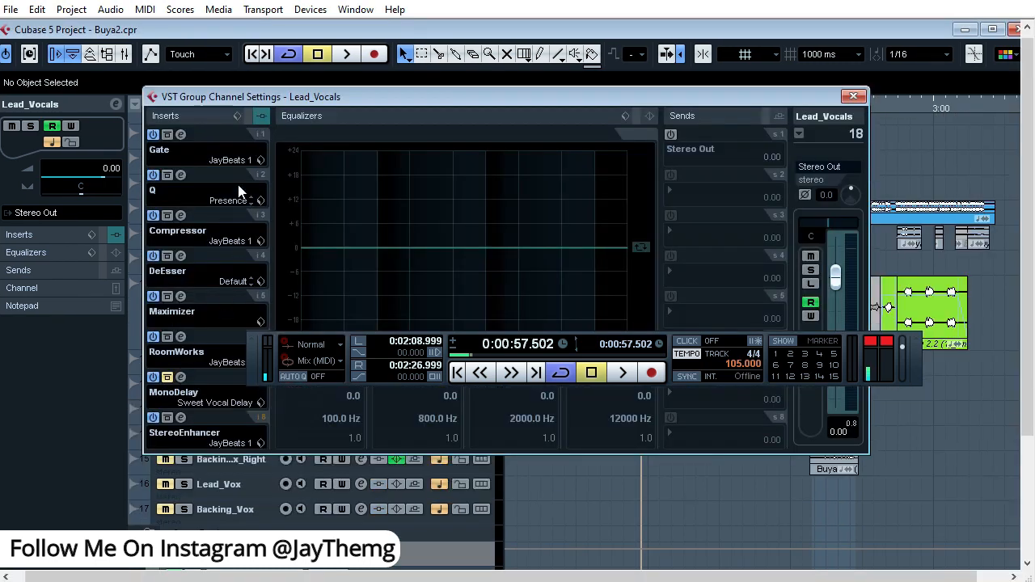
Step: Bring up the RoomWorks reverb on Lead_Vocals and start playback in Touch mode
left_click(182, 353)
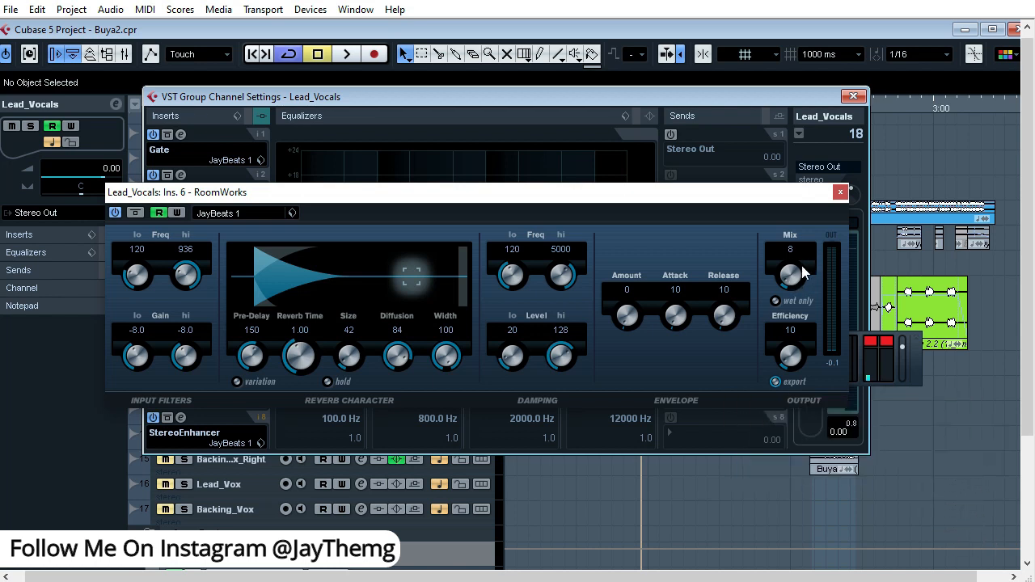
left_click(346, 53)
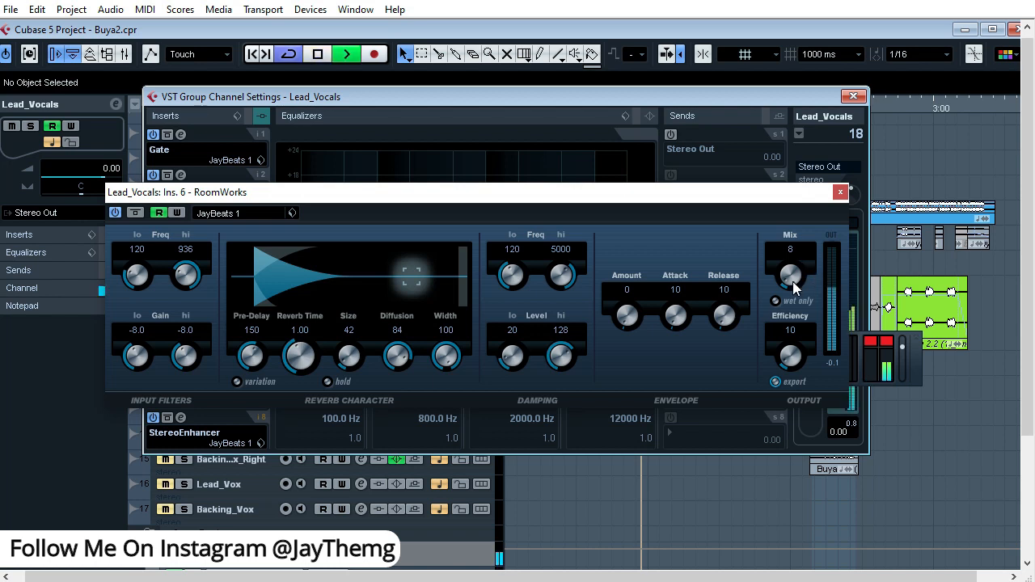
left_click_drag(791, 275, 791, 242)
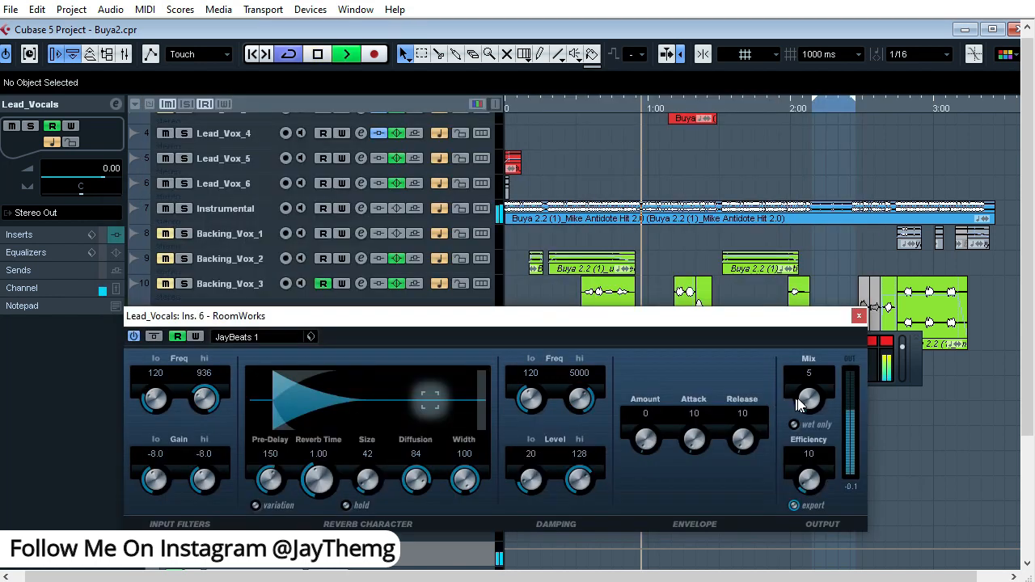
Step: Turn the RoomWorks Mix knob up to about 85 while playback records it
left_click_drag(809, 396, 809, 372)
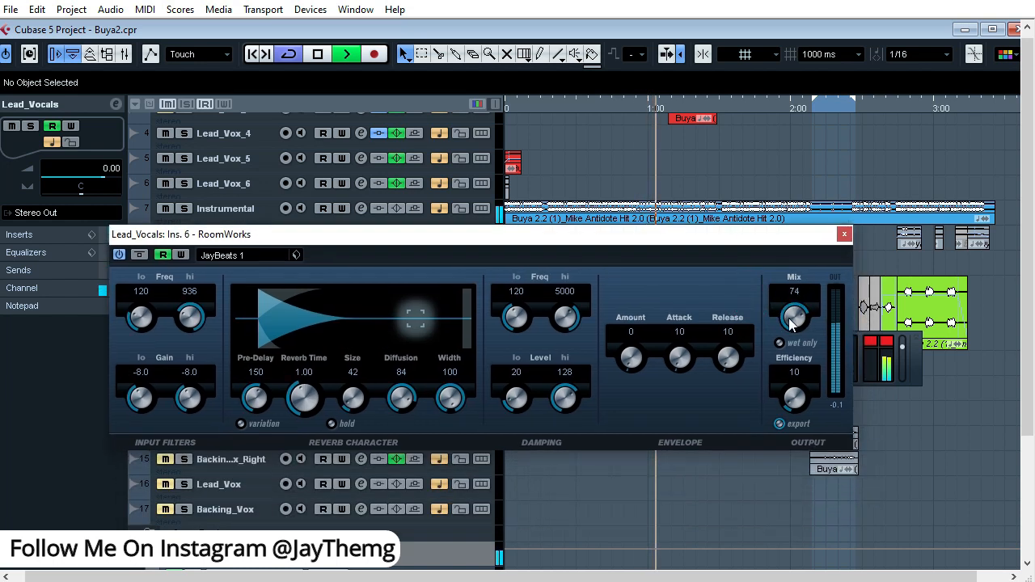
left_click_drag(794, 315, 794, 308)
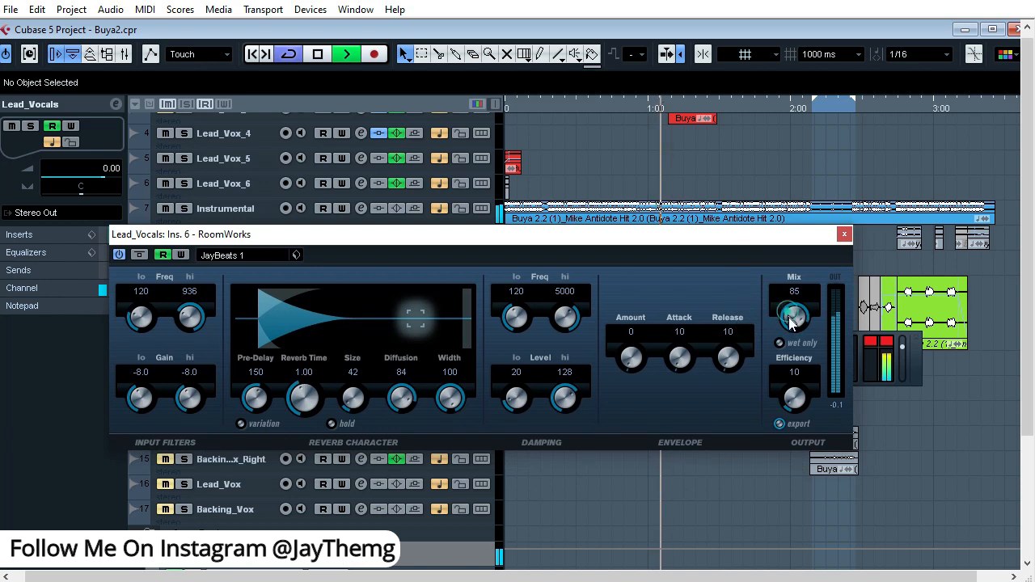
left_click_drag(792, 315, 790, 326)
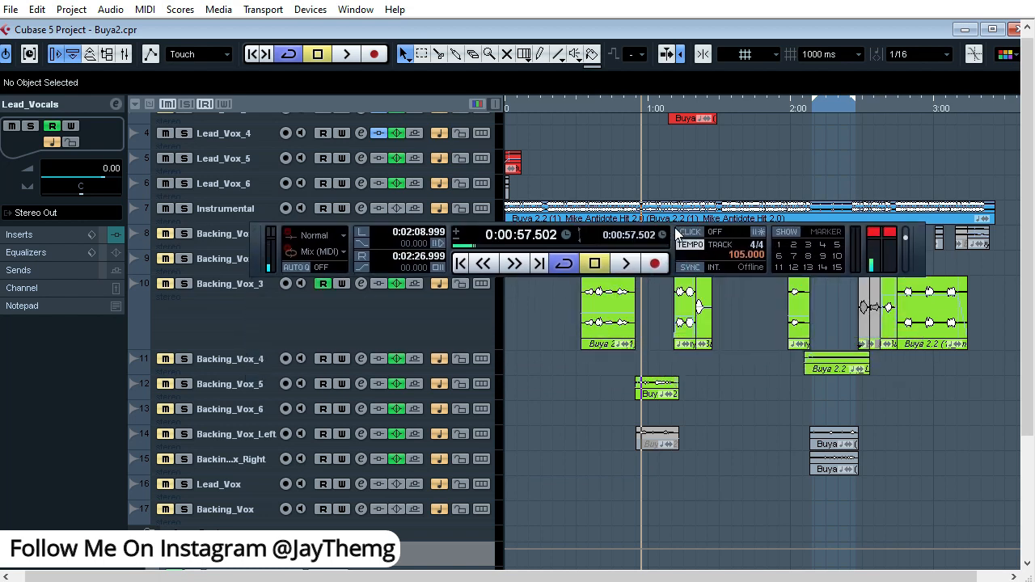
Step: Drag the Ins.6 RoomWorks Mix ramp points so the boost has vertical edges
scroll("down", 3)
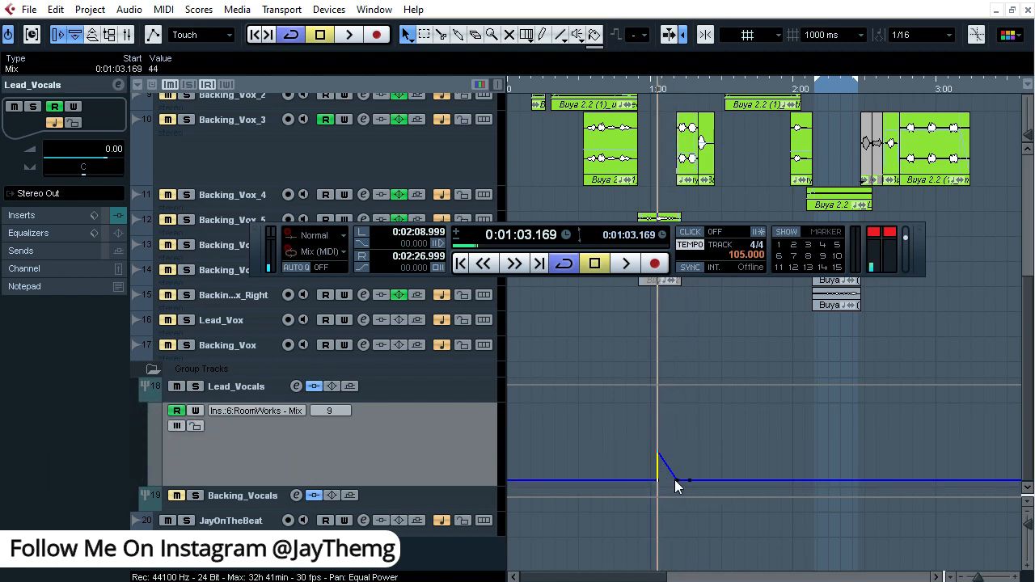
left_click_drag(679, 484, 689, 450)
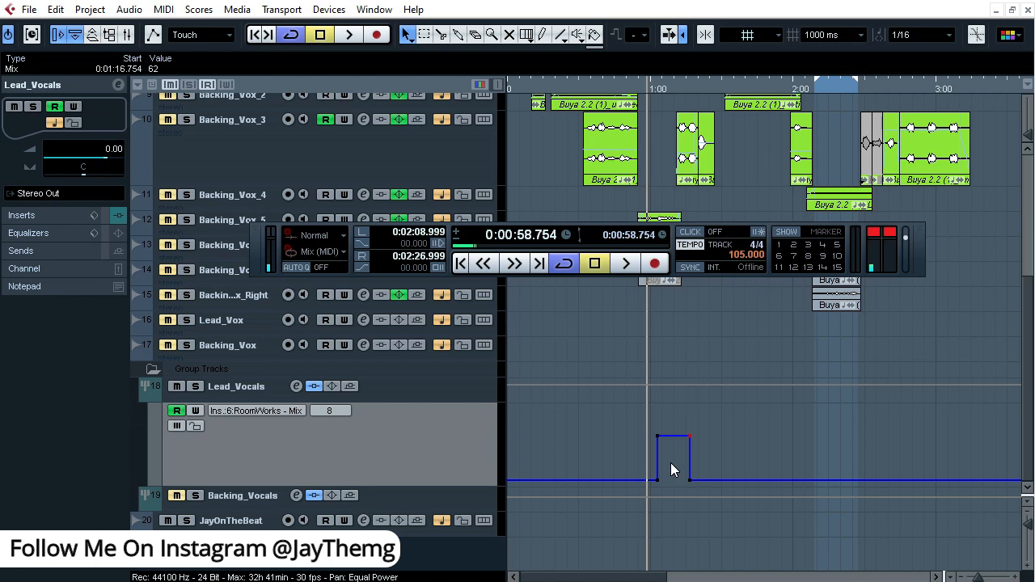
left_click_drag(673, 482, 689, 435)
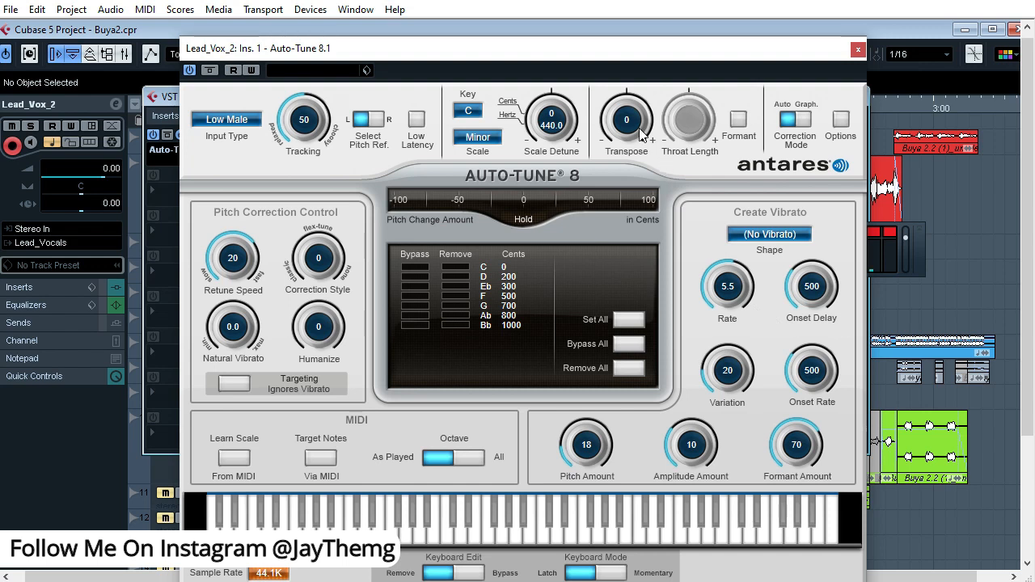
mouse_move(369, 74)
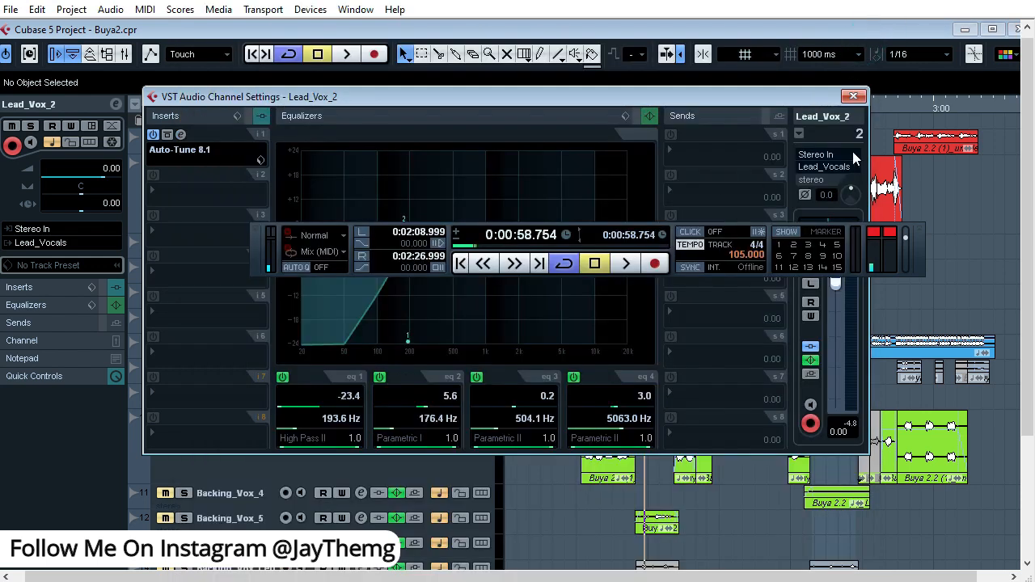
Step: Close Lead_Vox_2's channel settings to return to the project view
left_click(852, 98)
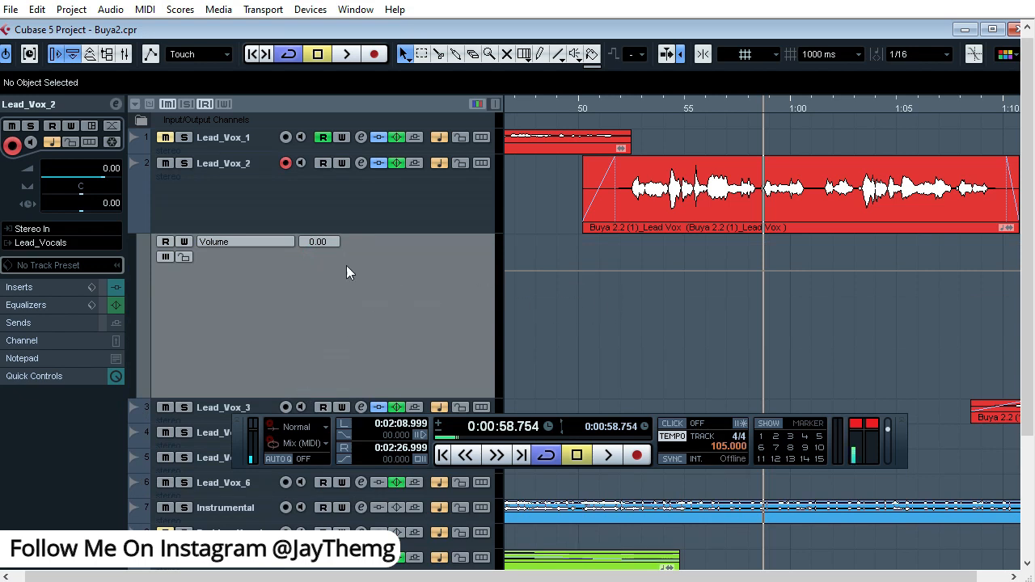
Step: Assign Lead_Vox_2's lane to Ins > 1 - Auto-Tune 8.1 > Transpose via More..
left_click(245, 241)
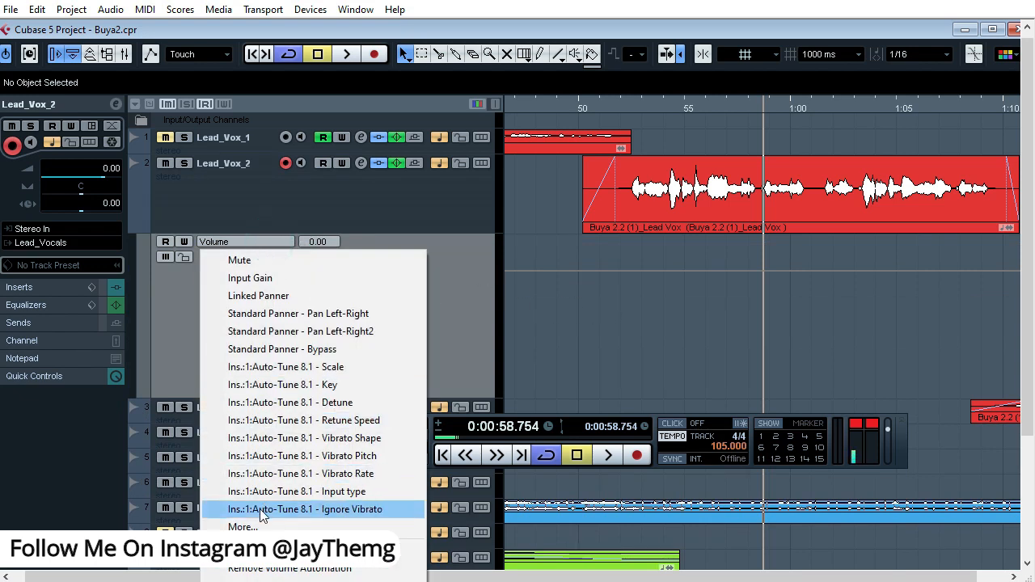
left_click(242, 527)
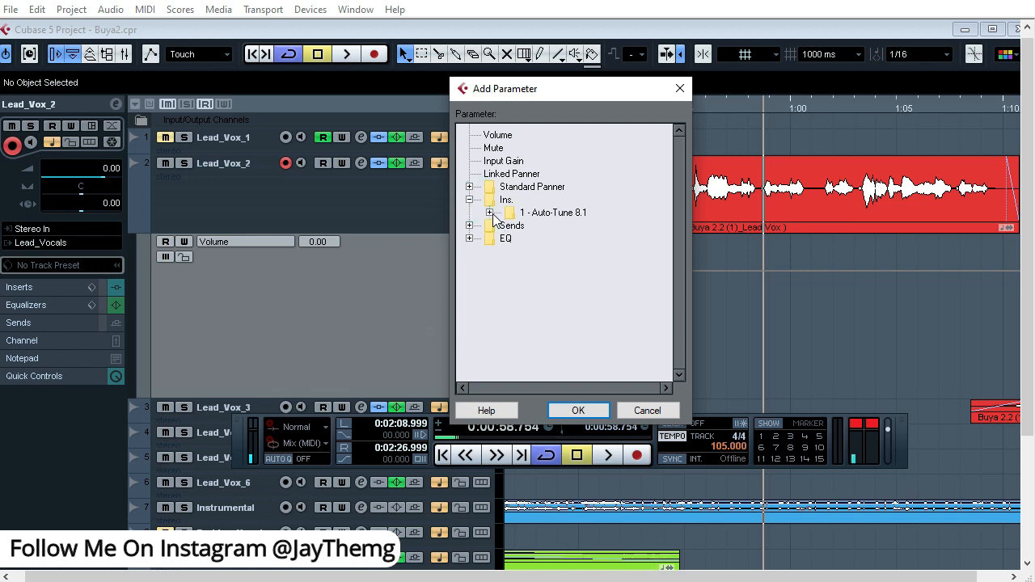
left_click(490, 213)
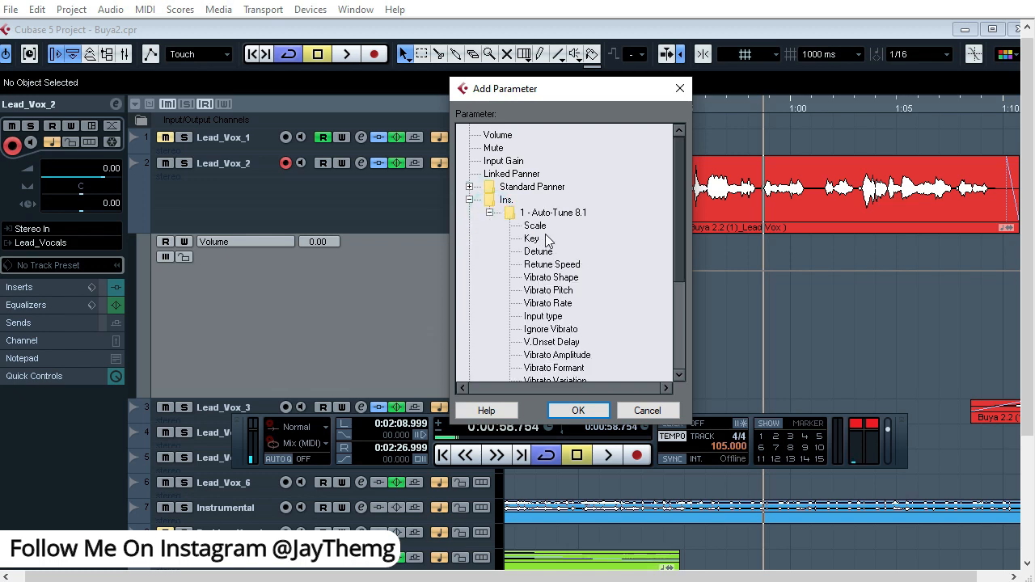
mouse_move(554, 343)
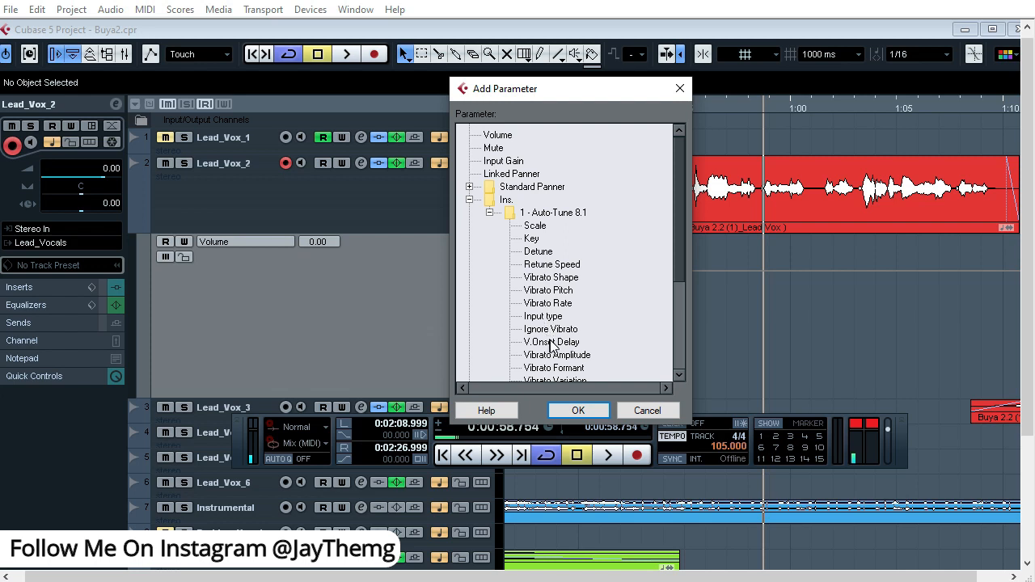
scroll("down", 3)
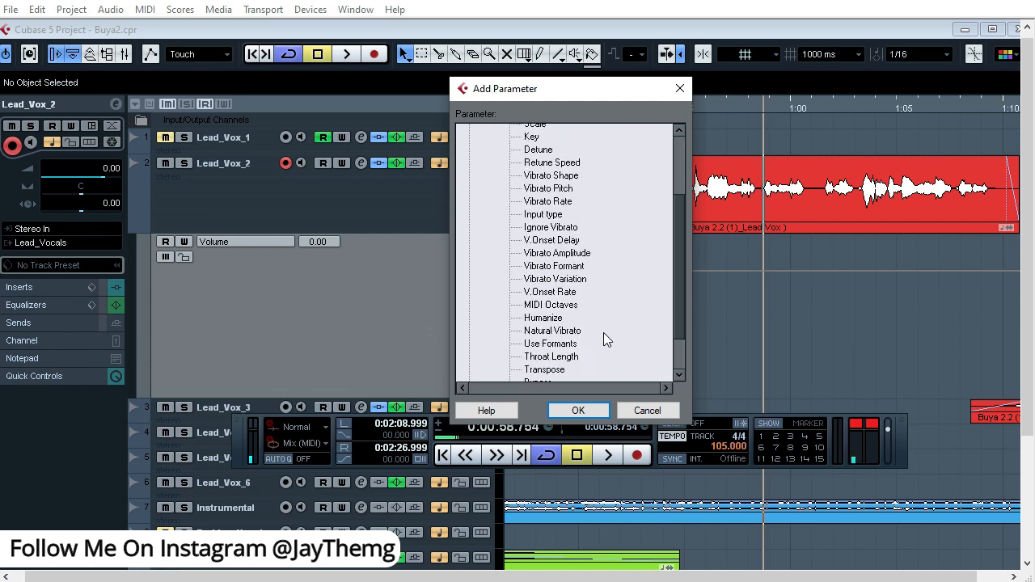
scroll("down", 3)
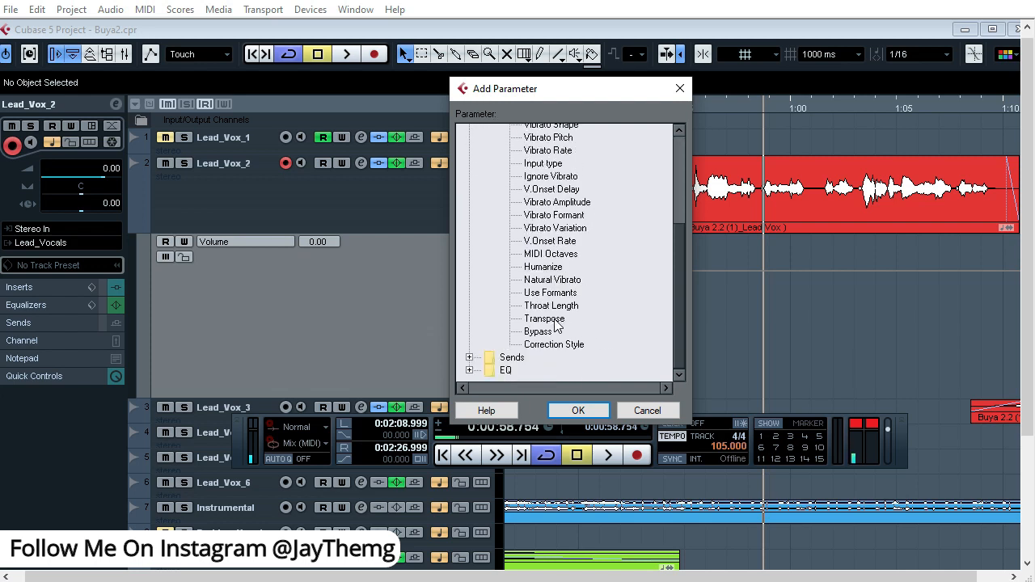
left_click(578, 411)
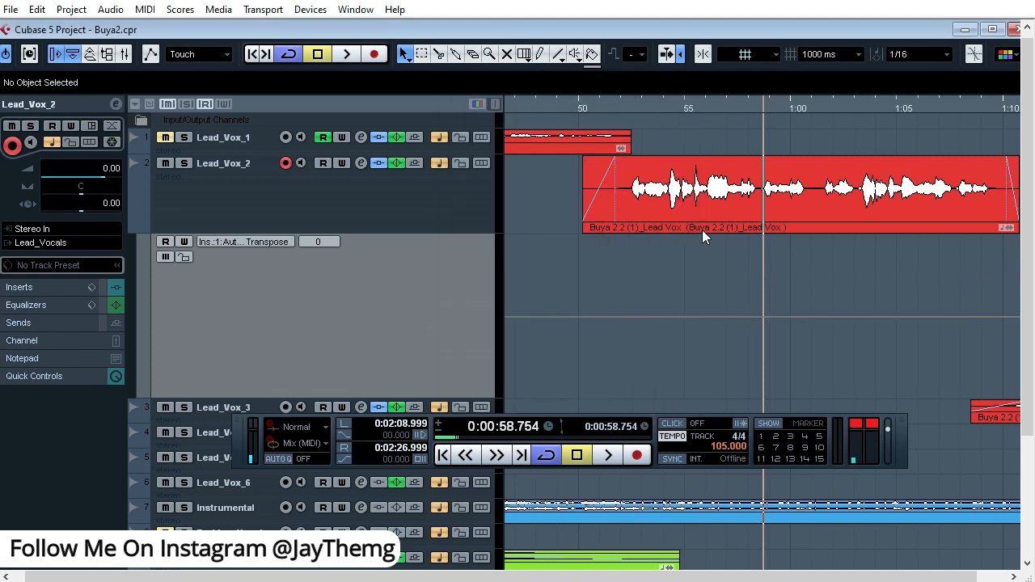
Step: Draw Transpose automation points on Lead_Vox_2's Auto-Tune lane, raising one to 12 near 0:58
left_click(634, 107)
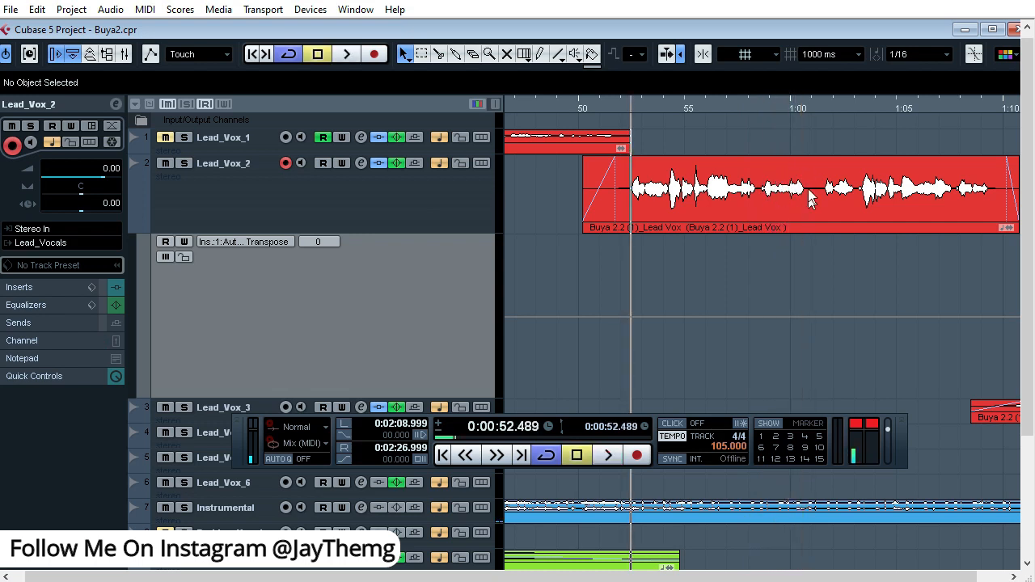
mouse_move(770, 292)
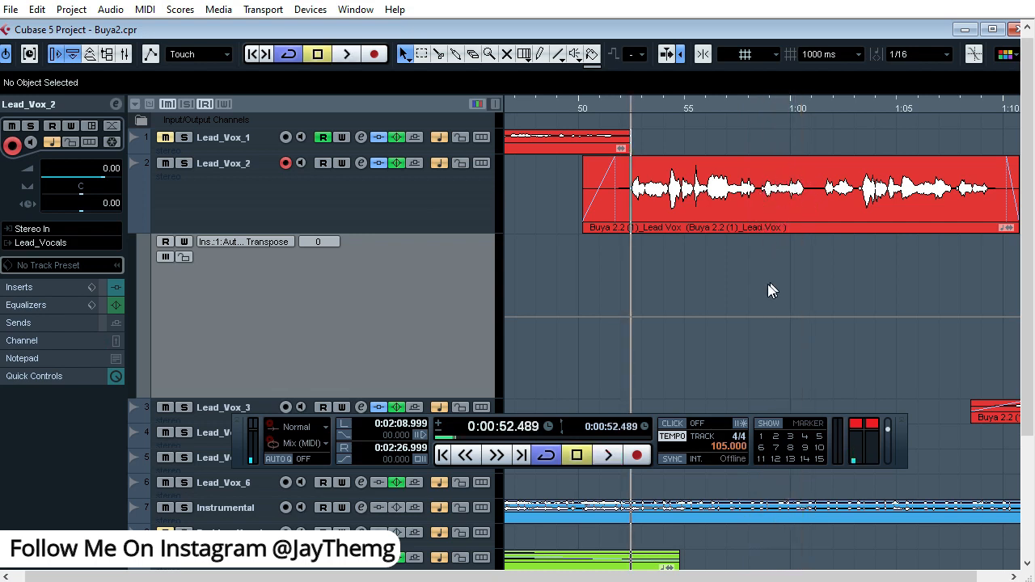
mouse_move(337, 285)
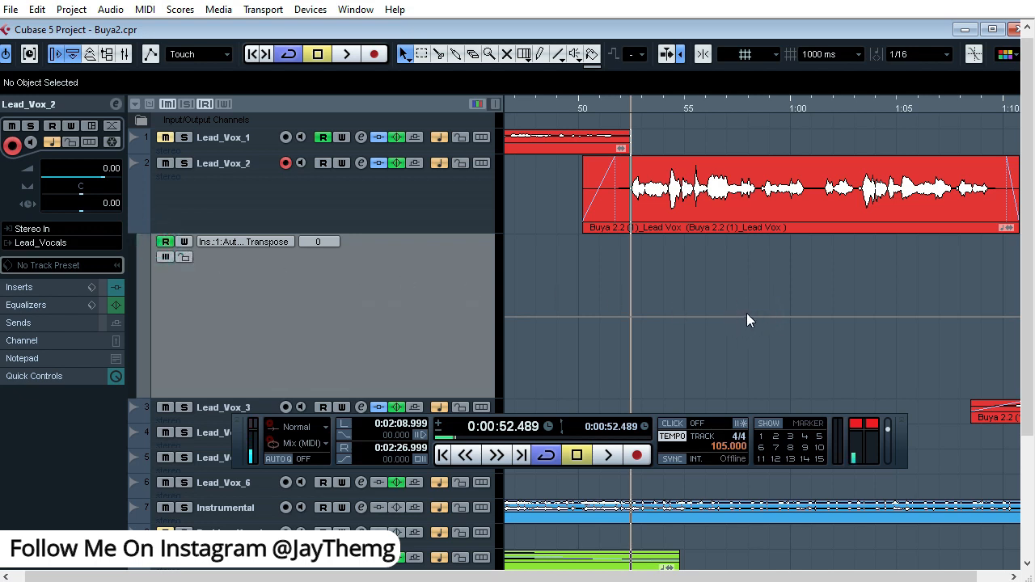
left_click(747, 315)
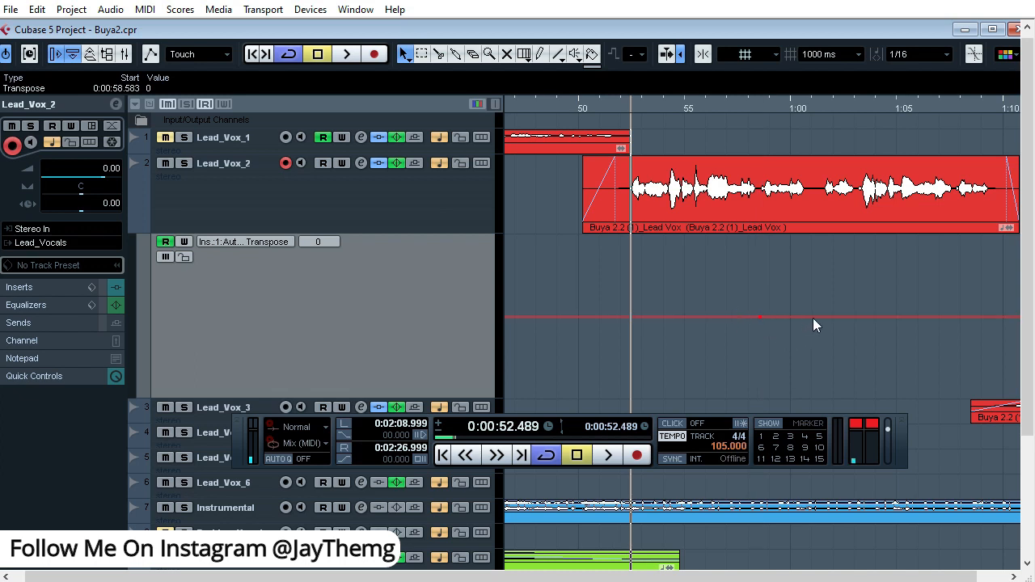
left_click(779, 315)
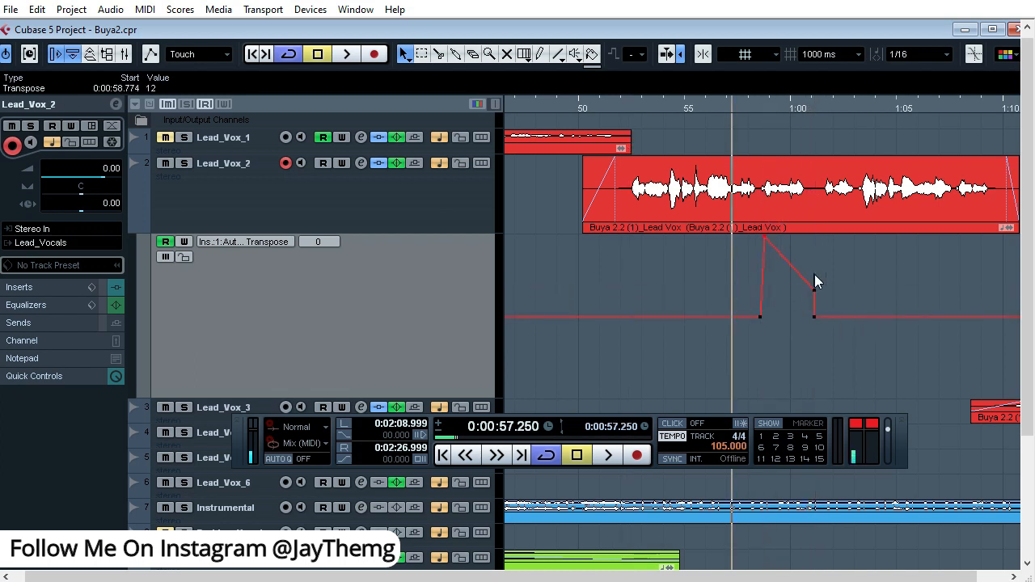
left_click(817, 191)
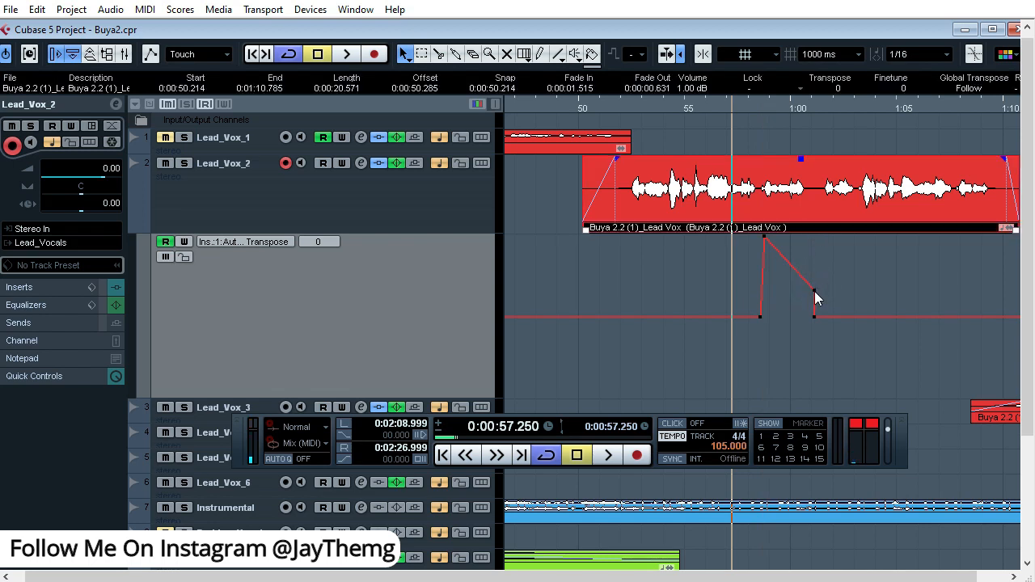